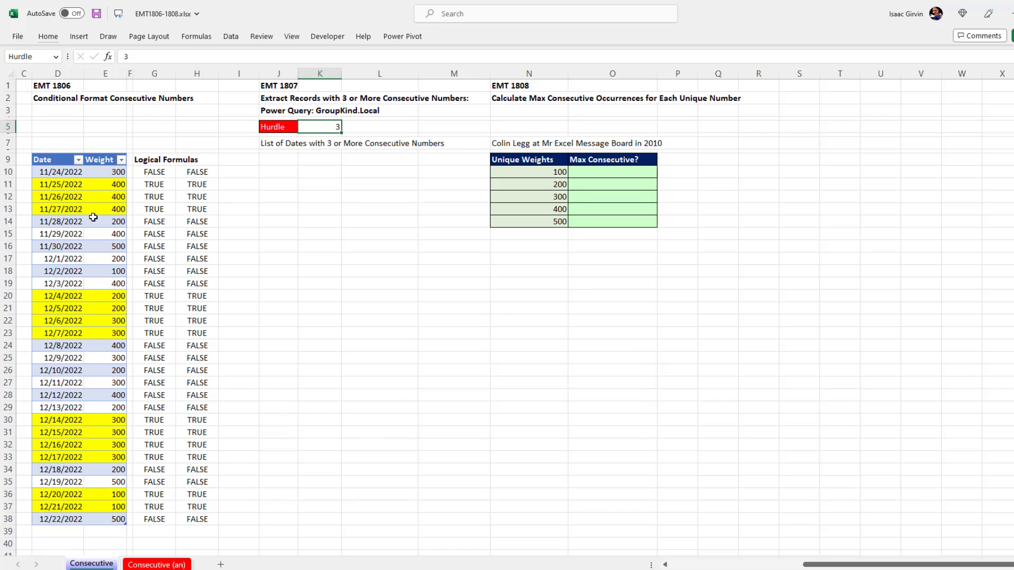
mouse_move(198, 246)
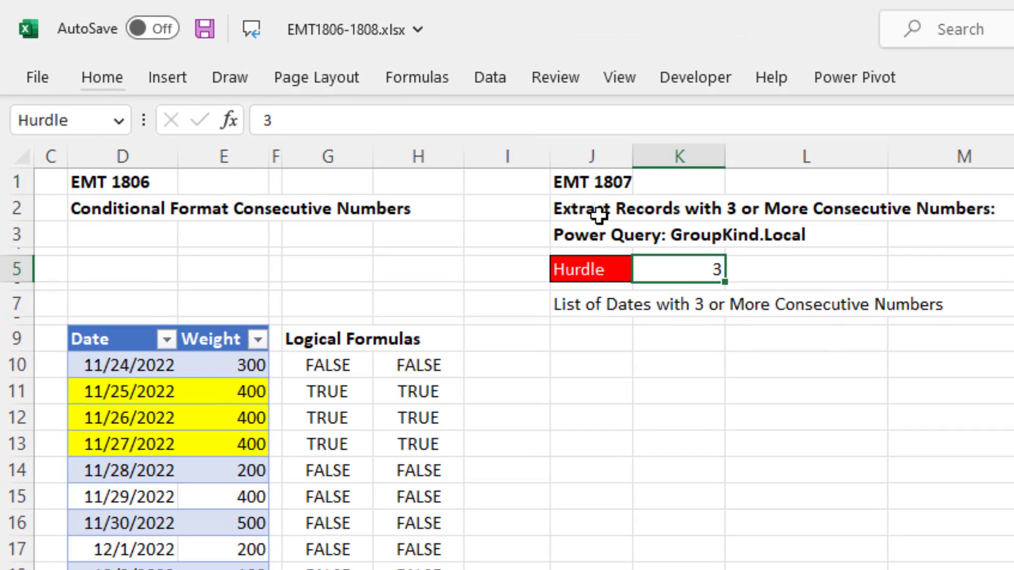
mouse_move(885, 227)
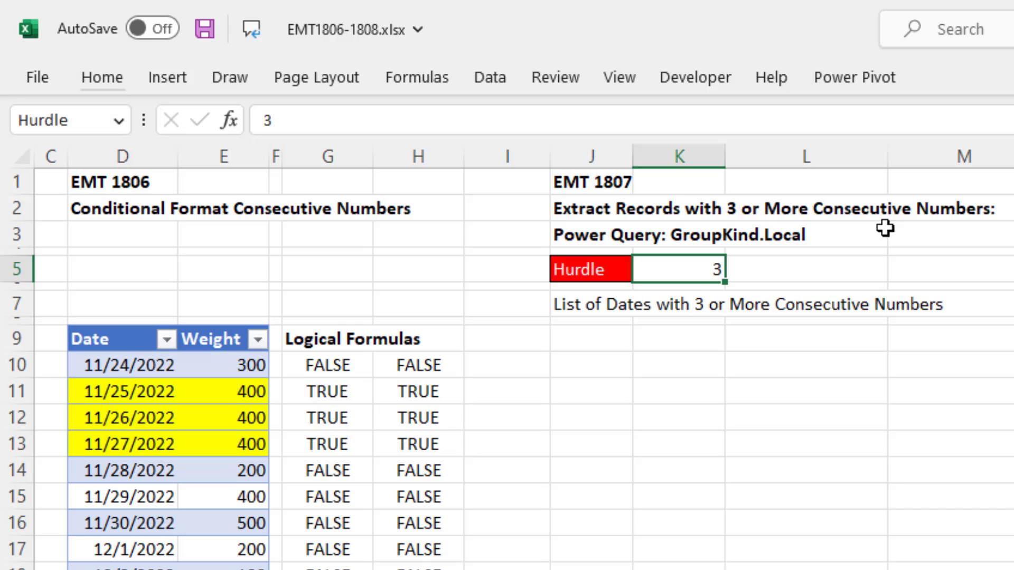
mouse_move(605, 262)
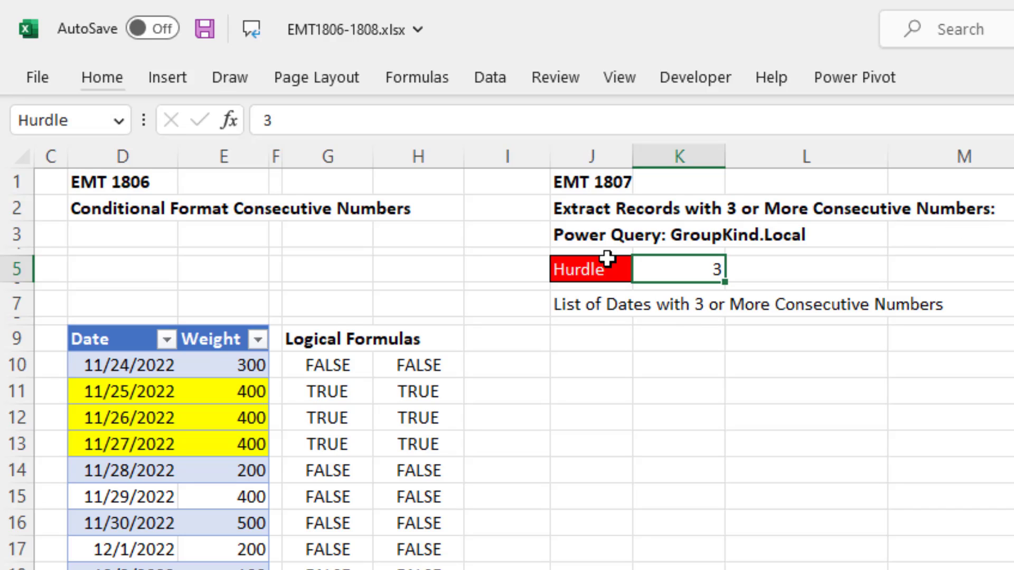
Select the Hurdle label and its value 3 across J5:K5.
click(582, 270)
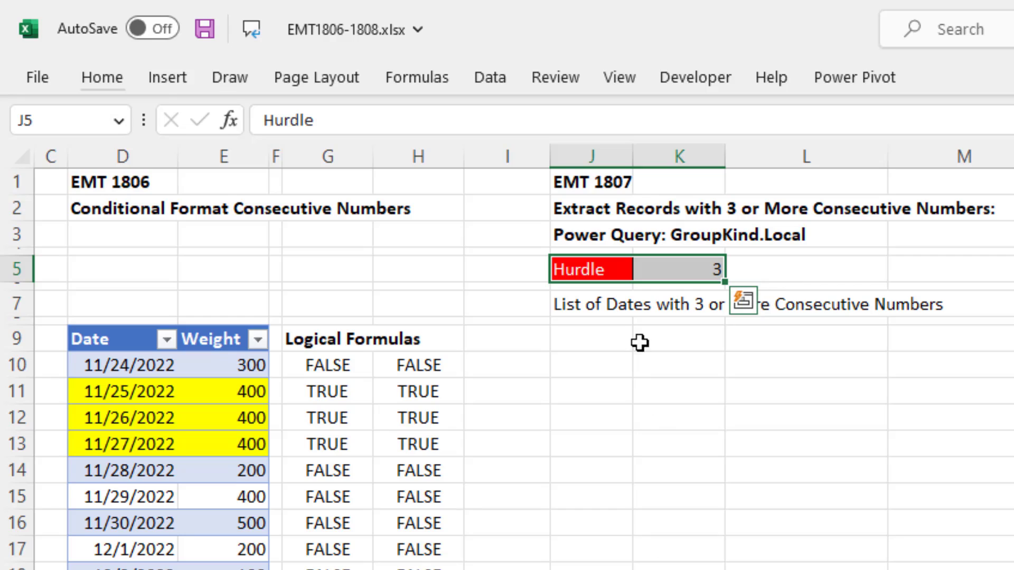
mouse_move(671, 275)
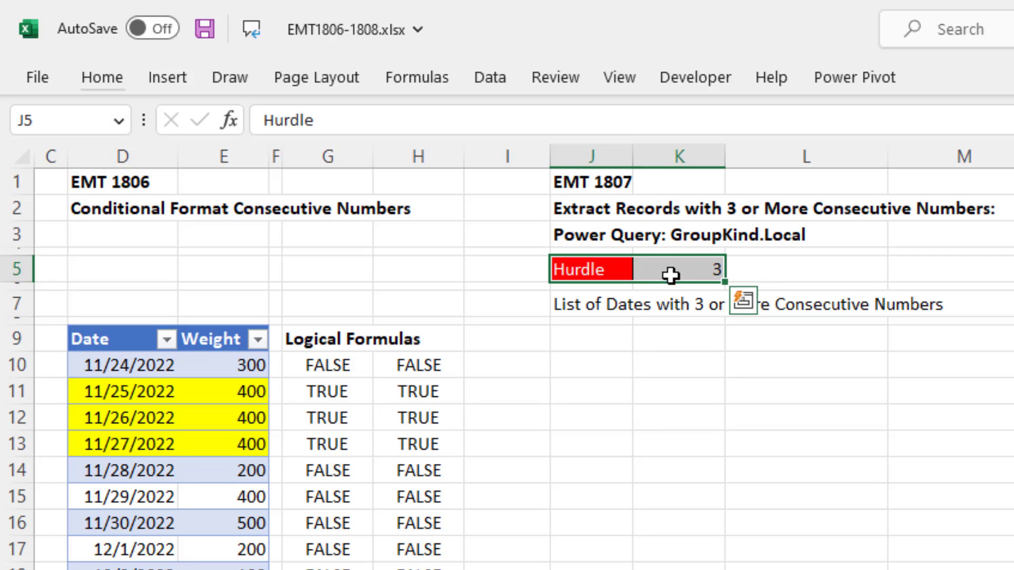
mouse_move(652, 498)
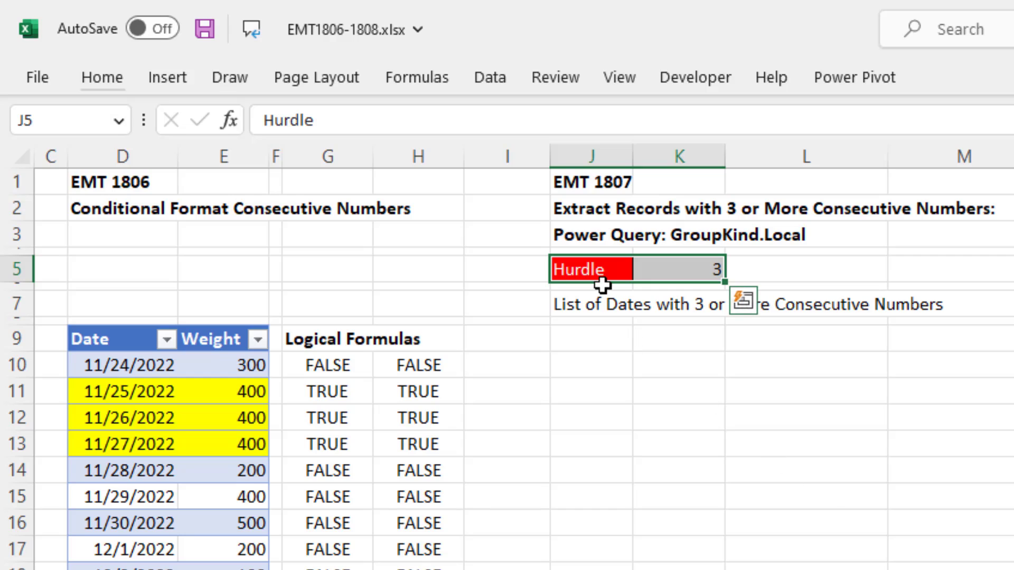
mouse_move(679, 285)
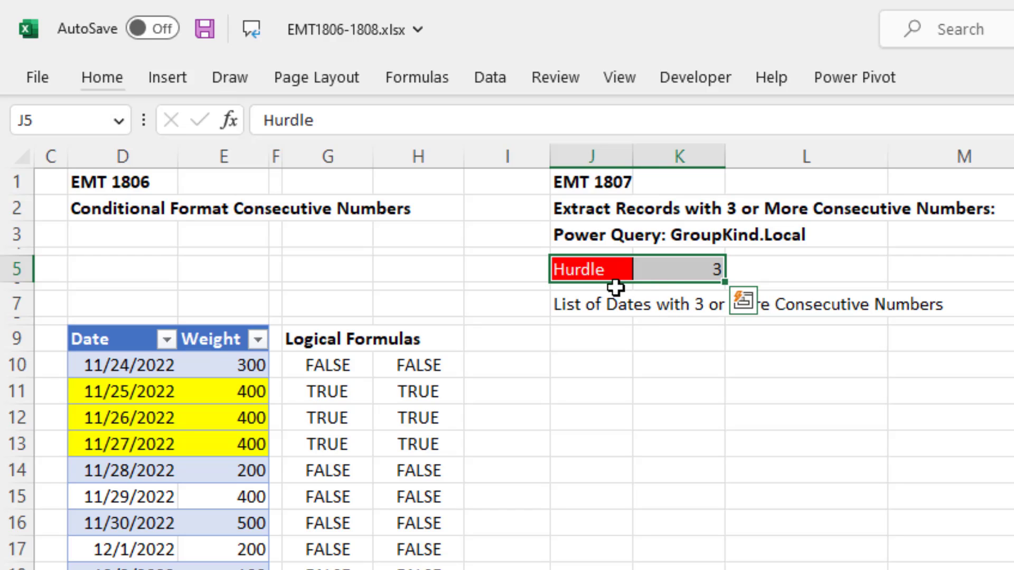
mouse_move(698, 268)
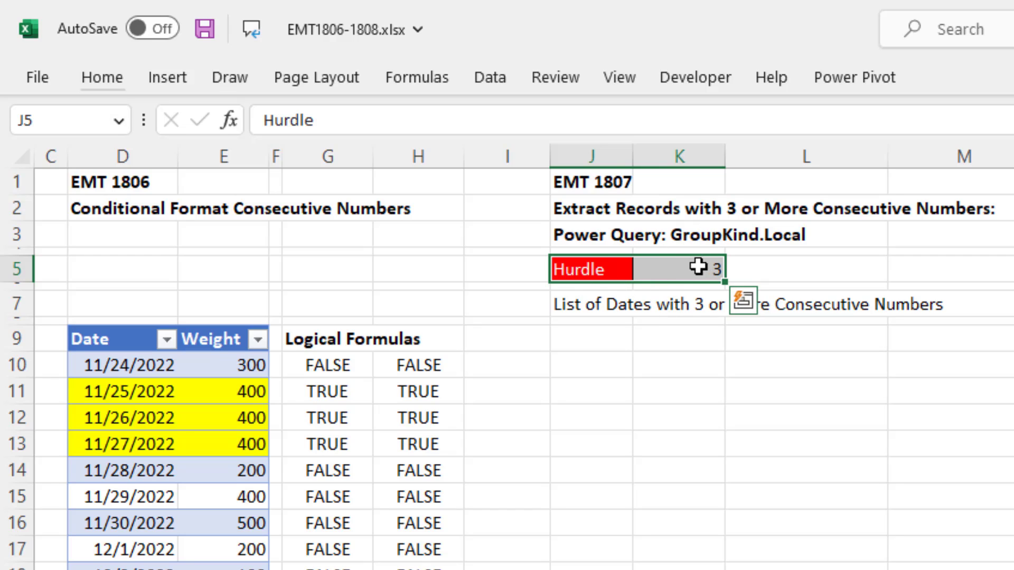
mouse_move(603, 317)
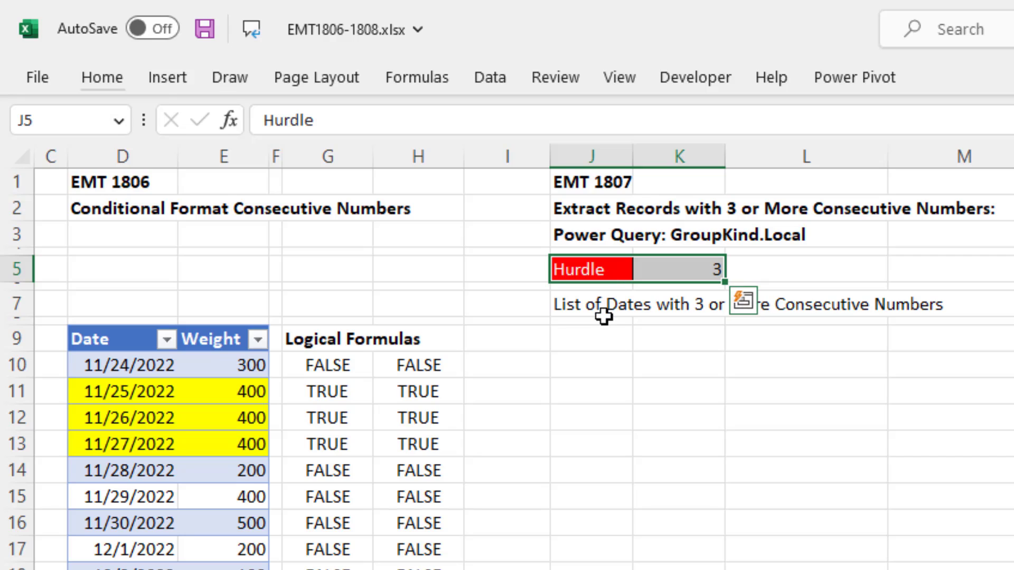
mouse_move(685, 294)
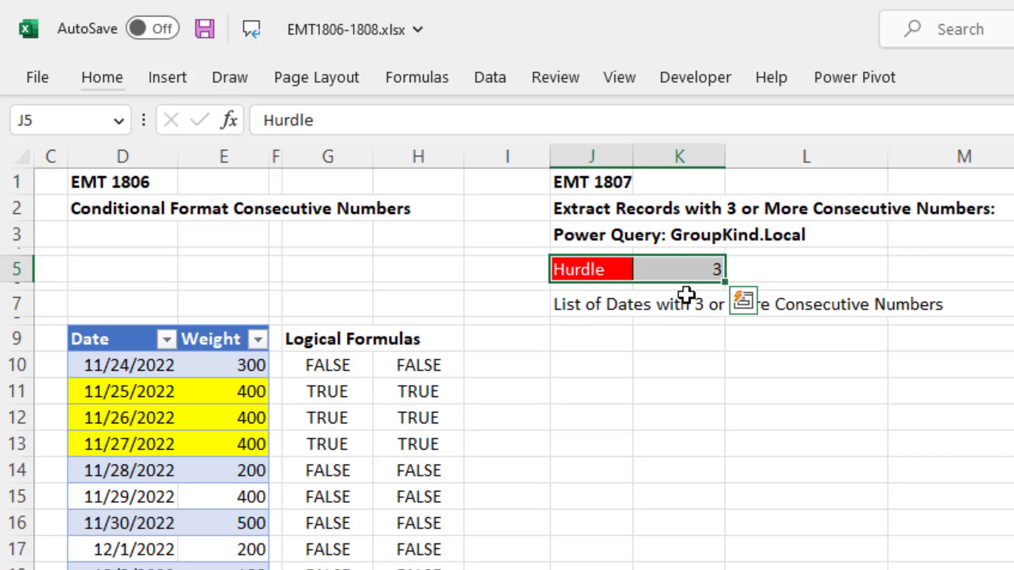
Define the name Hurdle for K5 from the left-column label and verify it in the Name Box.
key(ctrl+shift+f3)
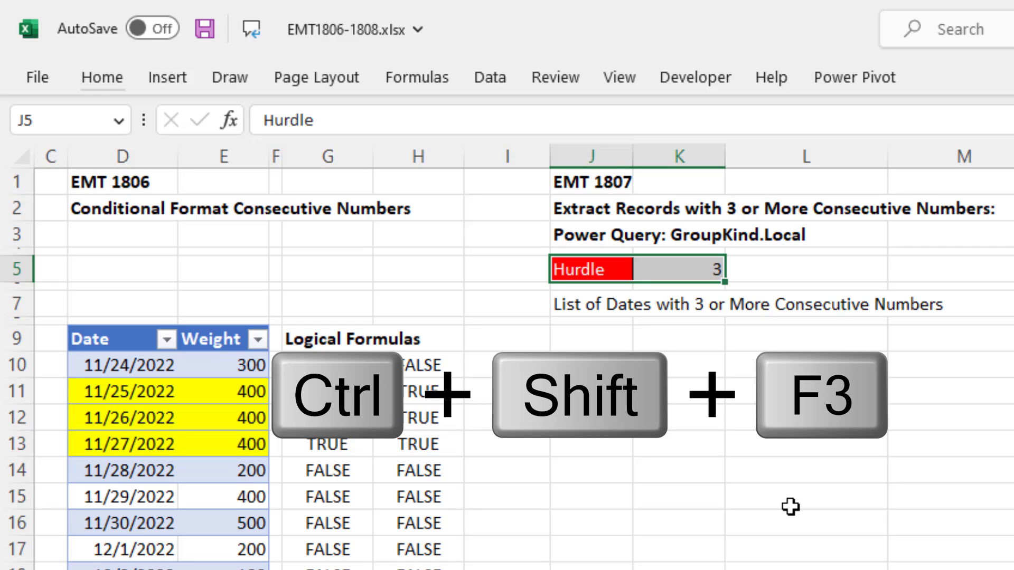
key(ctrl+shift+f3)
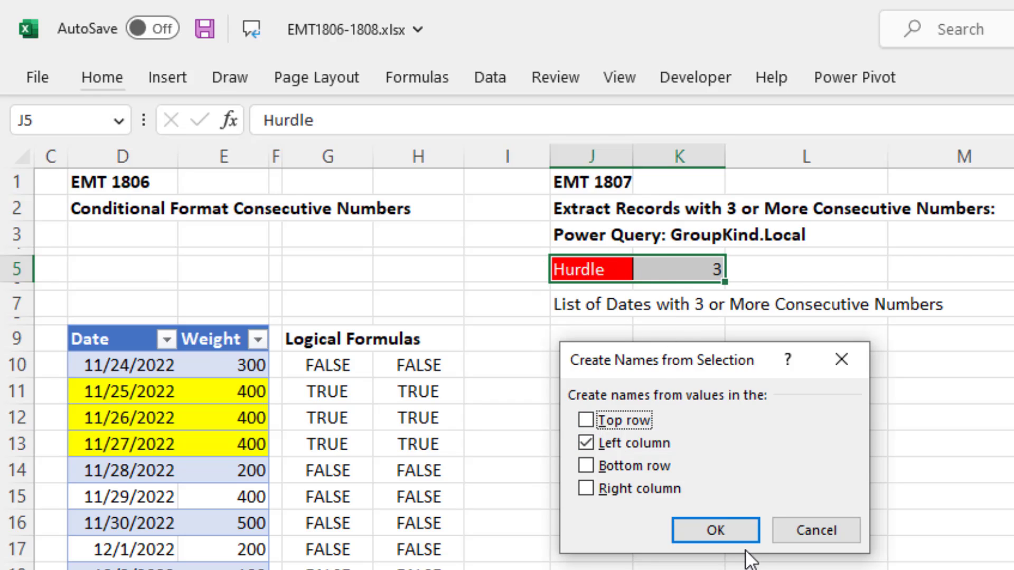
click(714, 530)
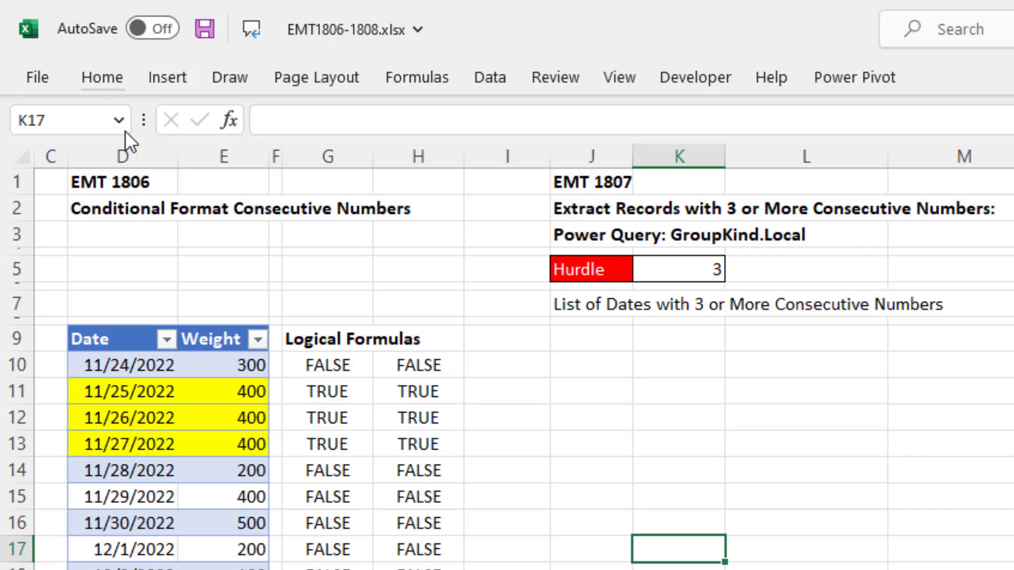
click(118, 121)
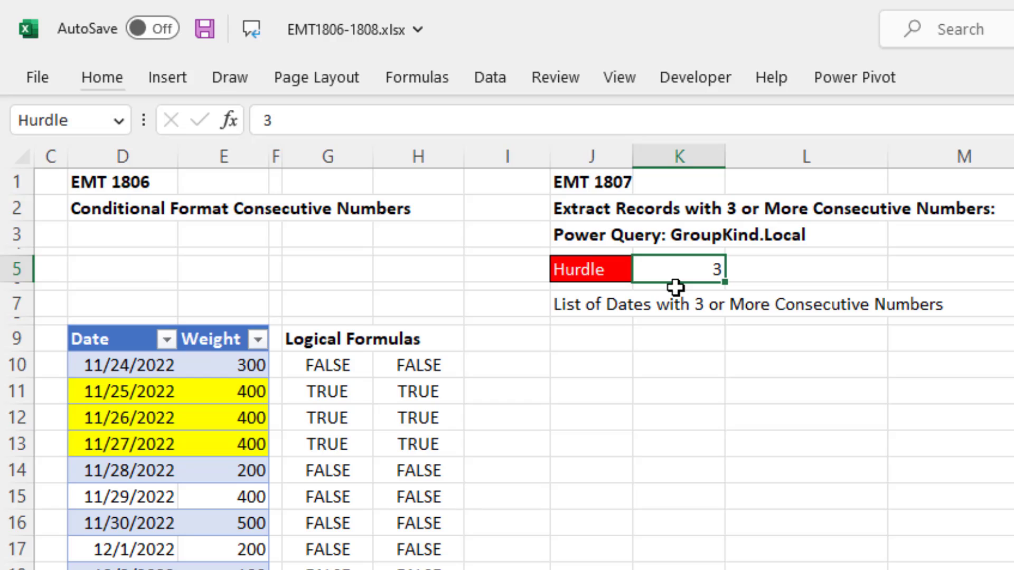
mouse_move(106, 156)
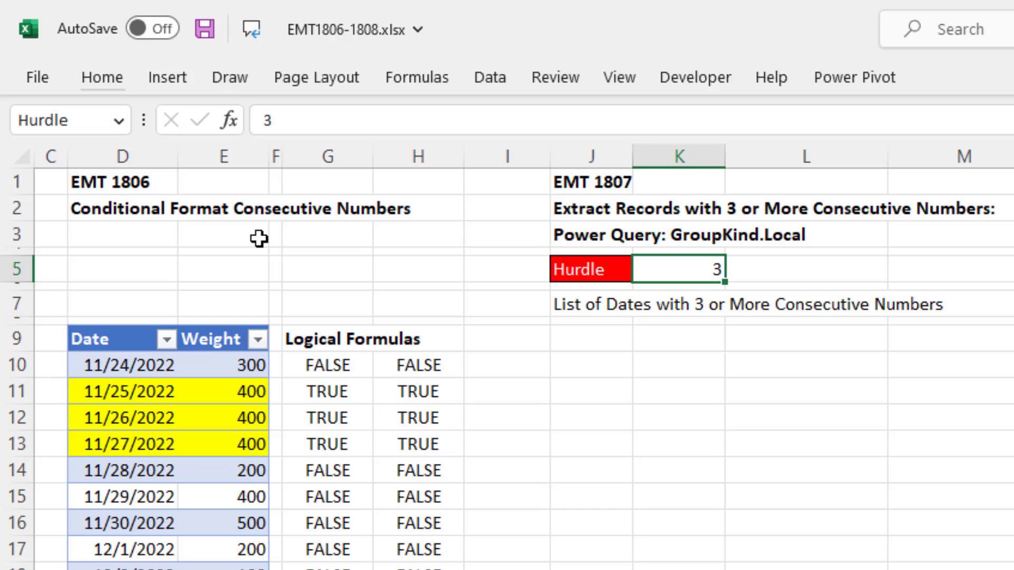
mouse_move(193, 403)
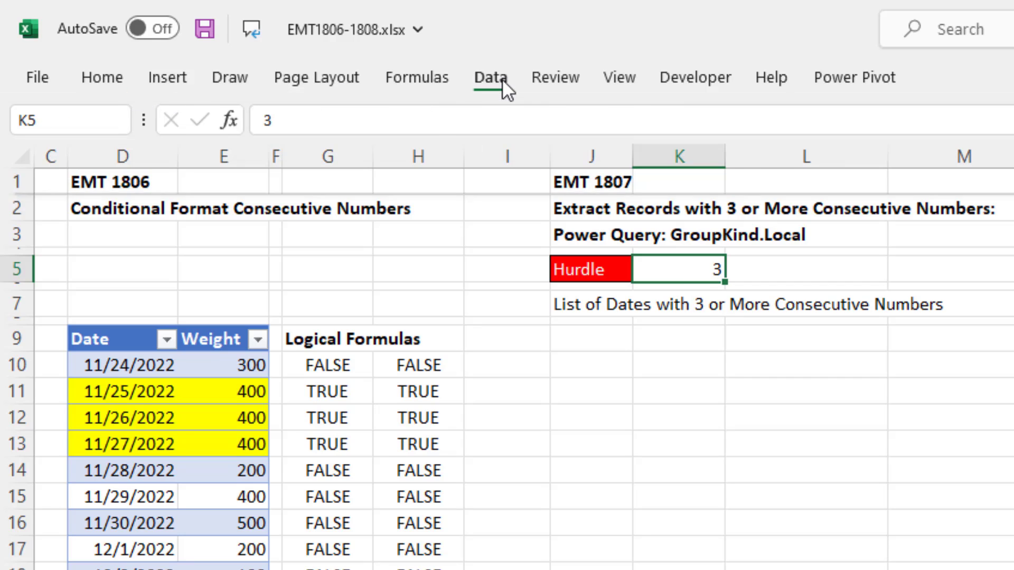
Bring the Hurdle cell into Power Query with From Table/Range.
click(490, 77)
text(Hurdle)
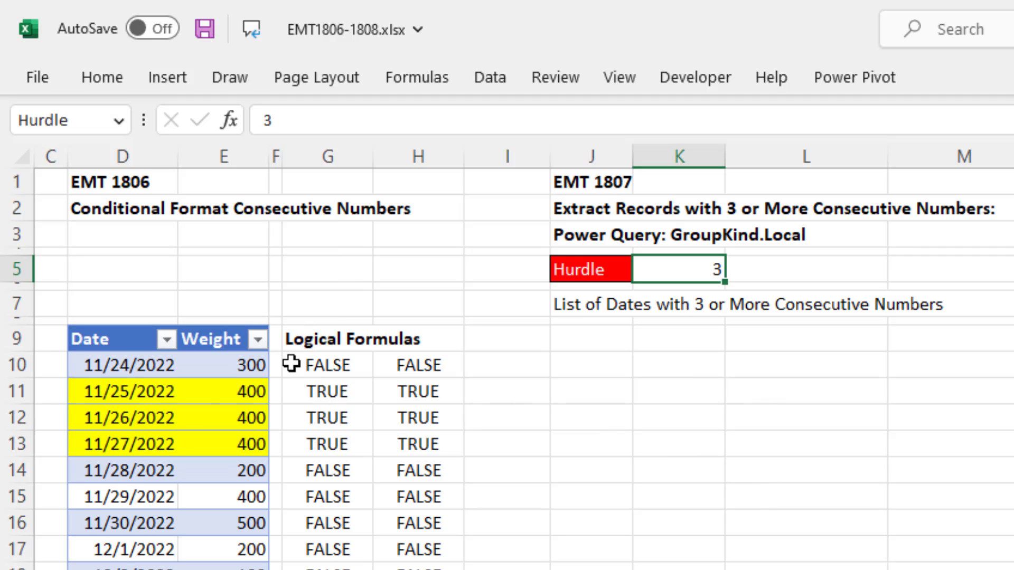
mouse_move(669, 297)
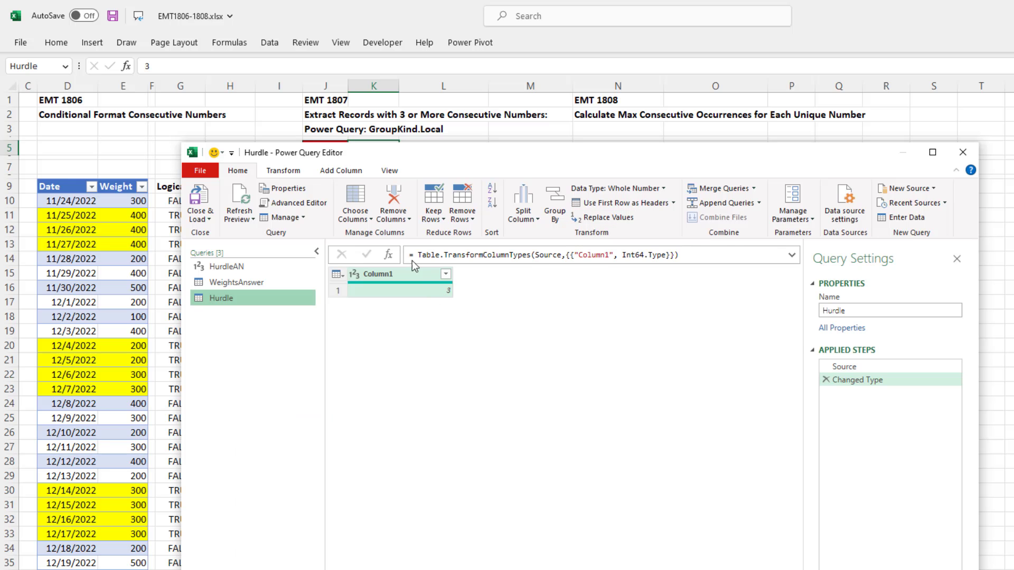
mouse_move(352, 167)
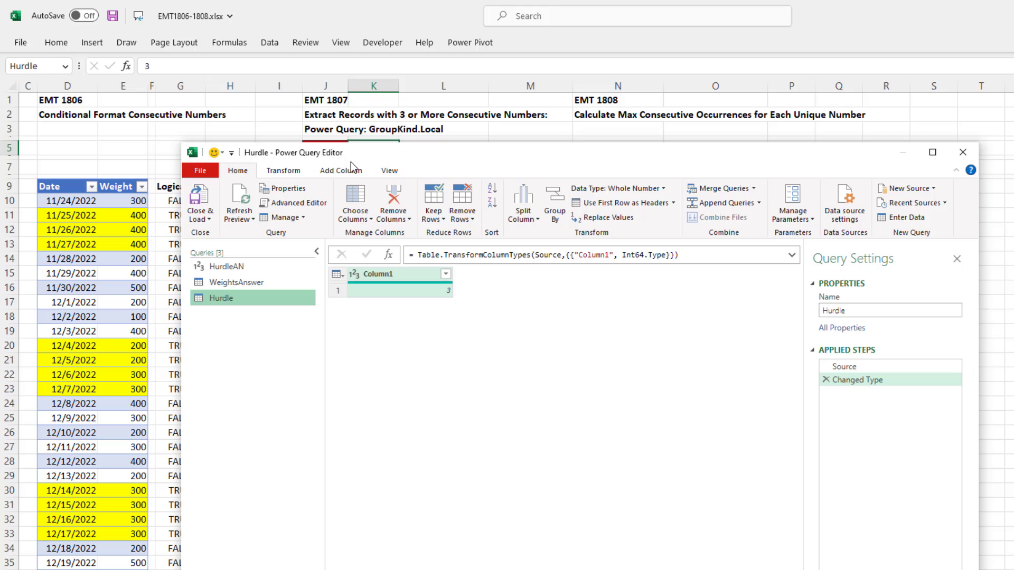
mouse_move(882, 399)
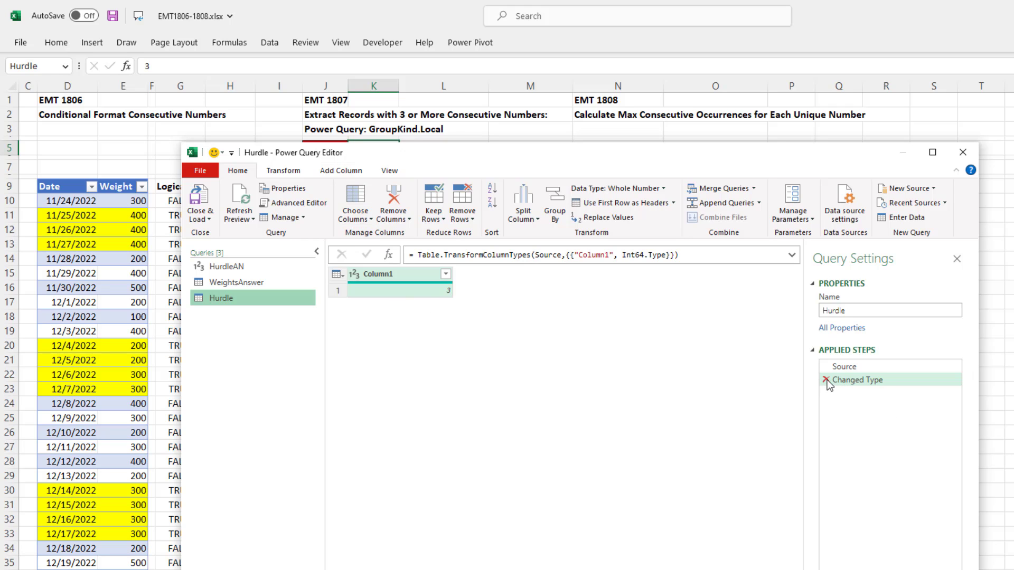
Delete the Changed Type step and drill down the Hurdle query to the number 3.
click(826, 380)
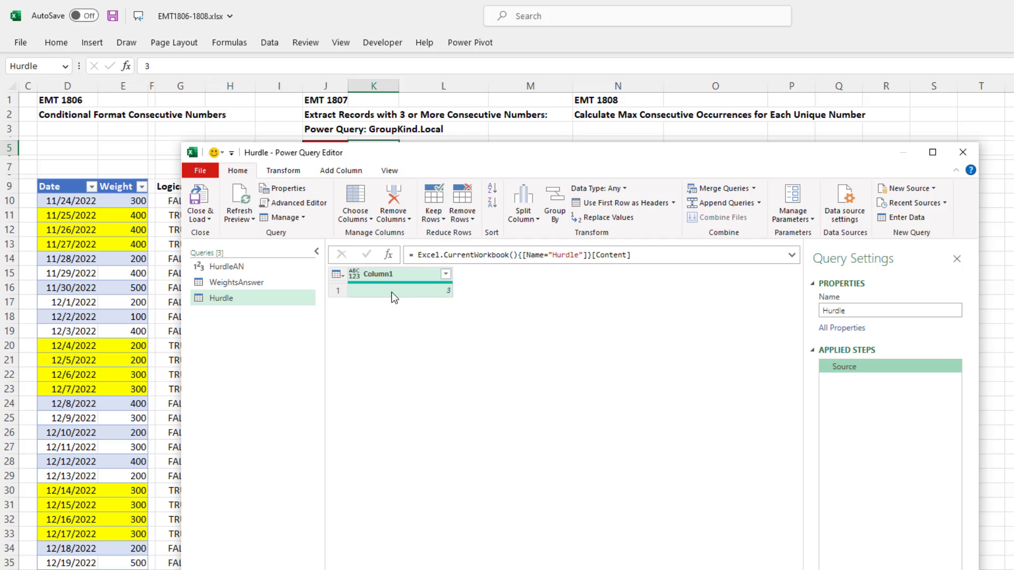
click(932, 152)
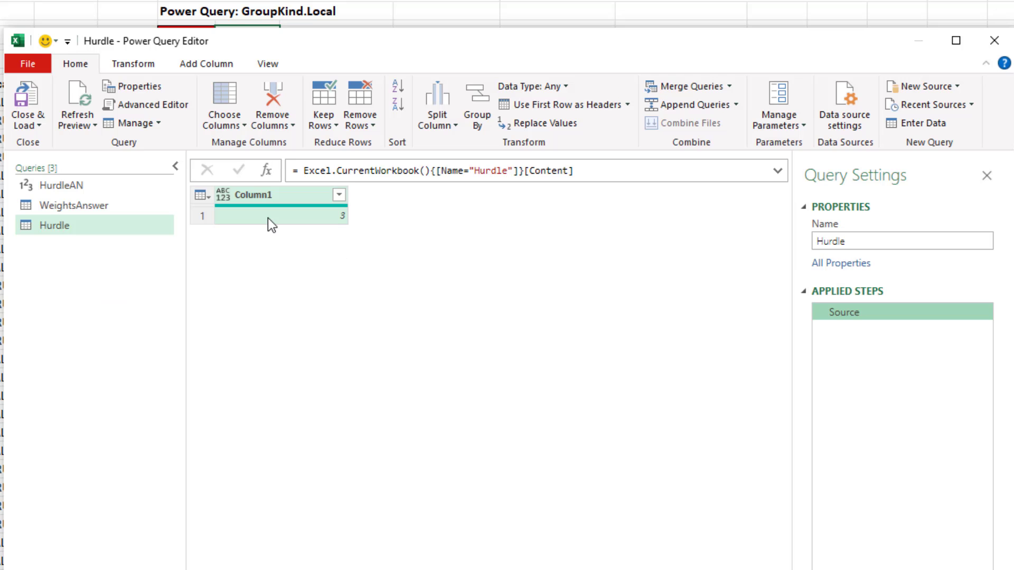
right_click(279, 215)
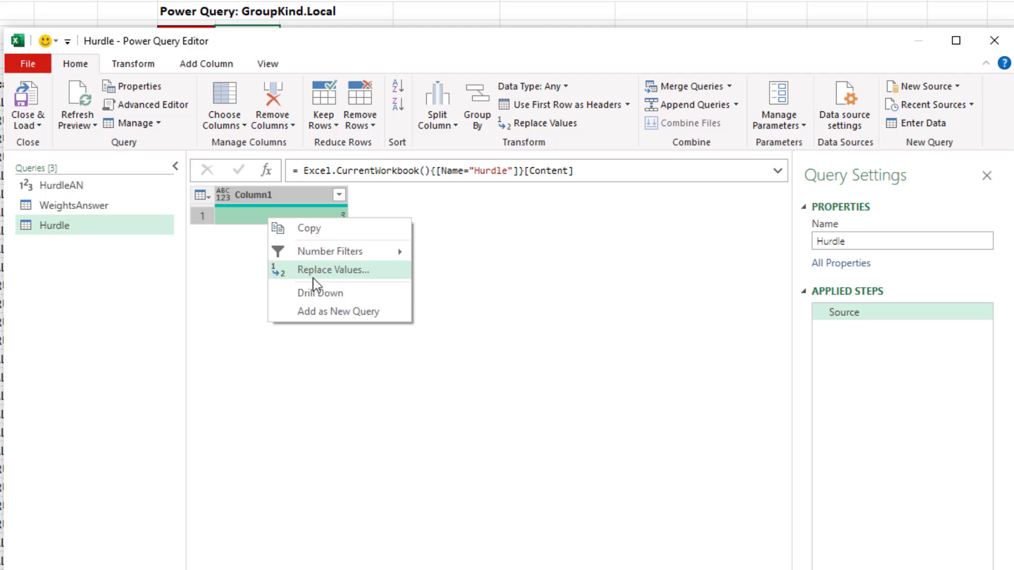
click(320, 292)
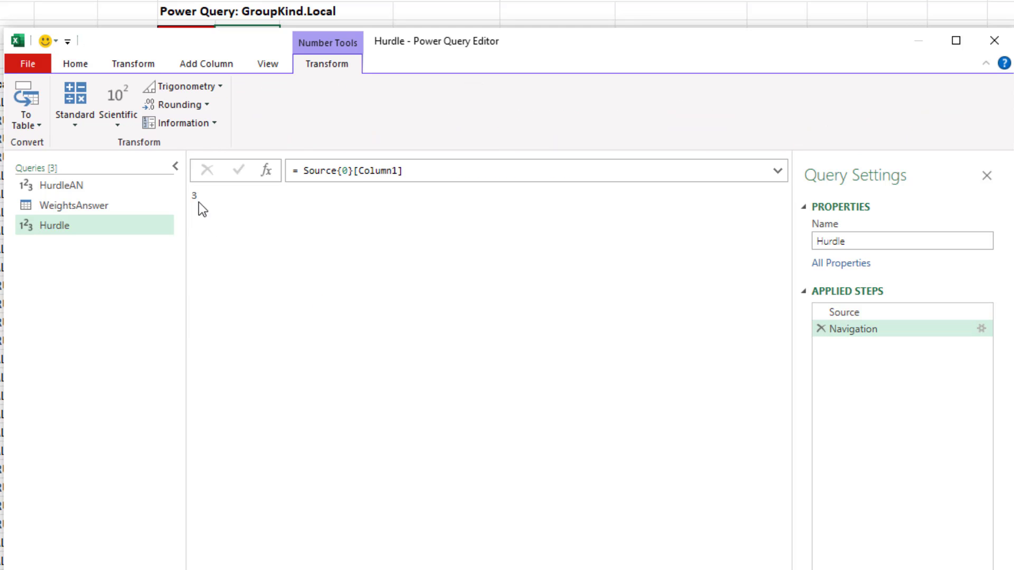
mouse_move(90, 254)
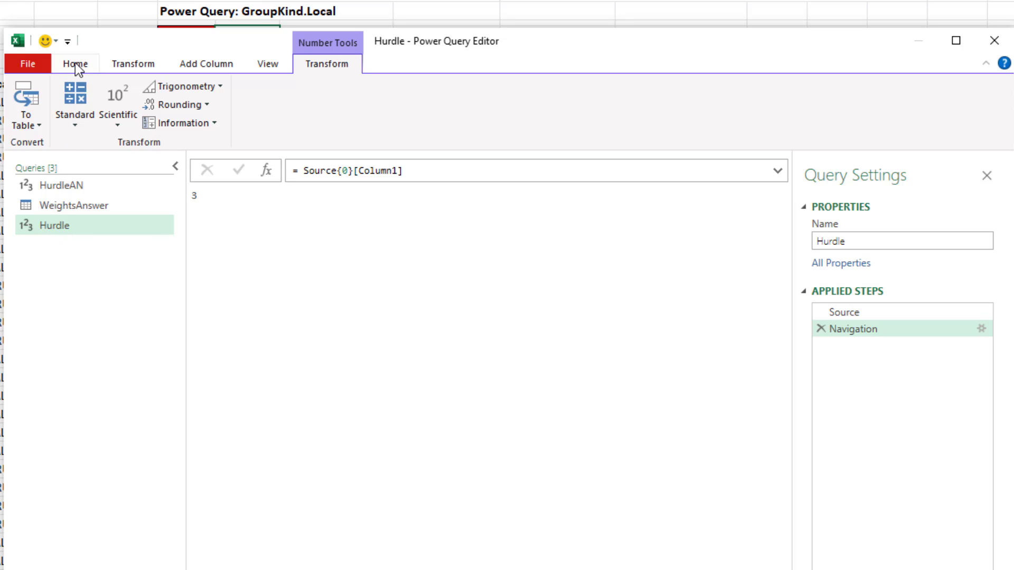
Close and load the Hurdle query as Only Create Connection.
click(75, 64)
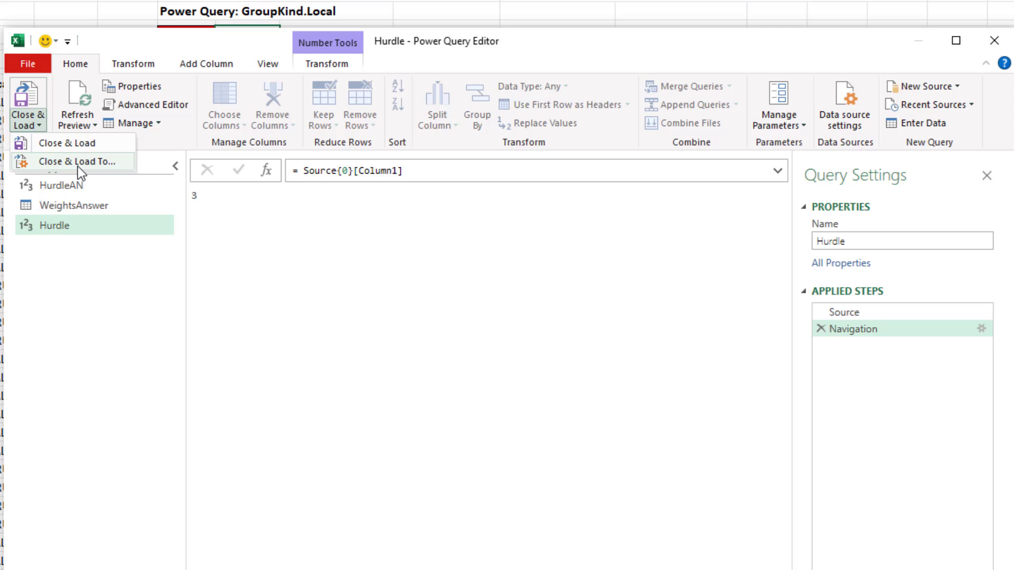
click(79, 161)
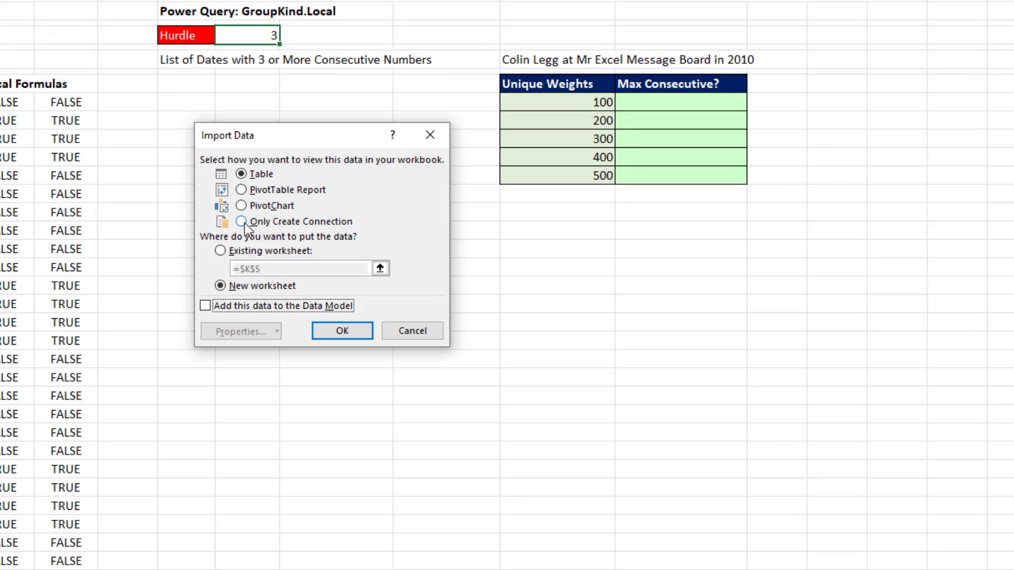
click(241, 221)
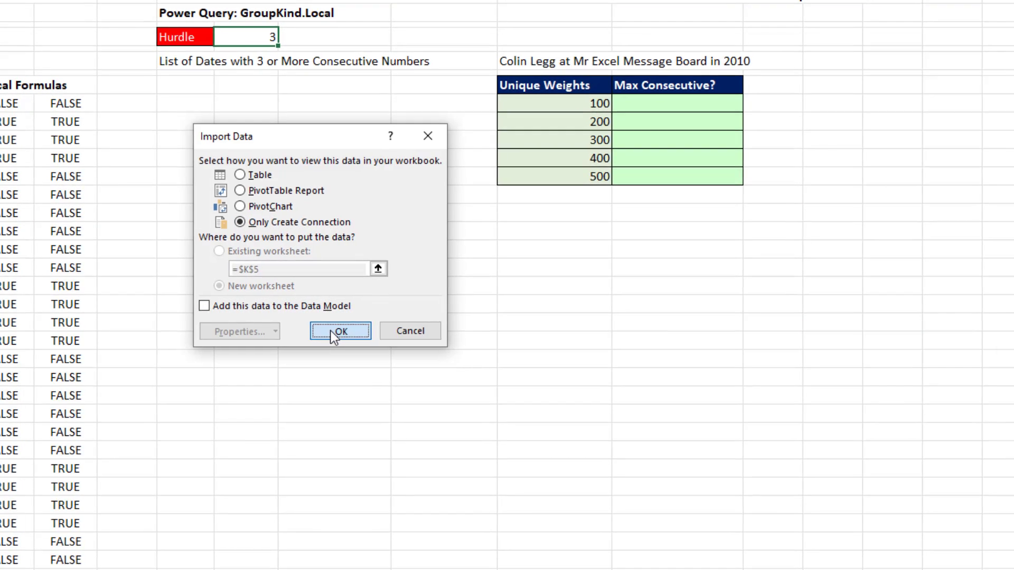
click(339, 331)
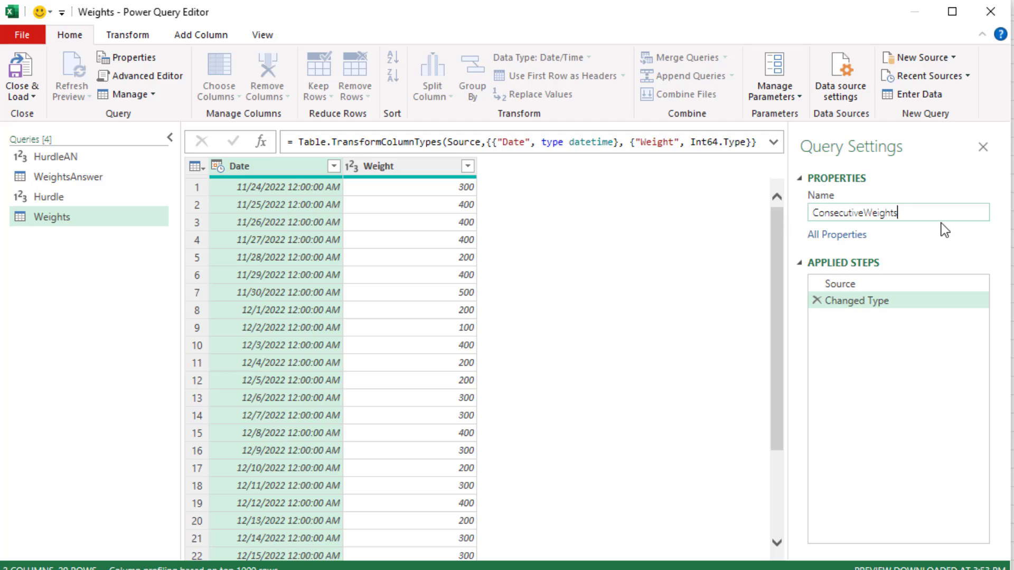
Accept the ConsecutiveWeights query name and set the Date column type to Date.
key(Return)
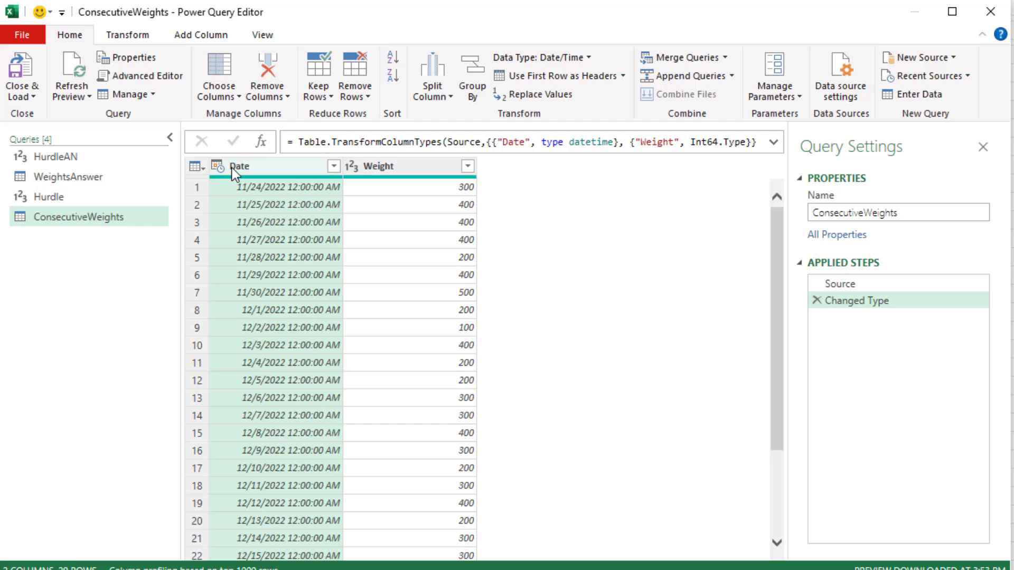
click(221, 167)
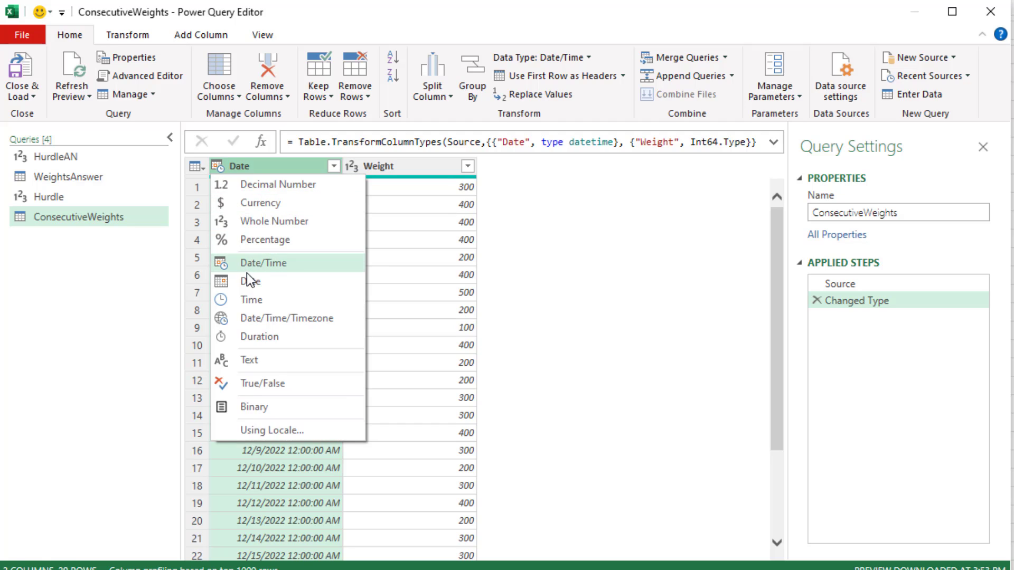
click(250, 281)
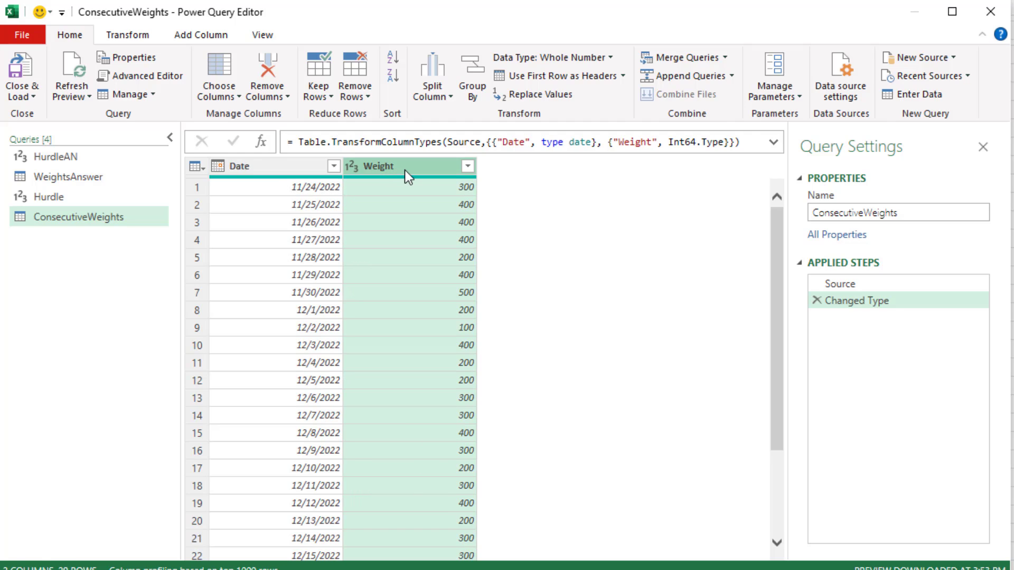
right_click(388, 166)
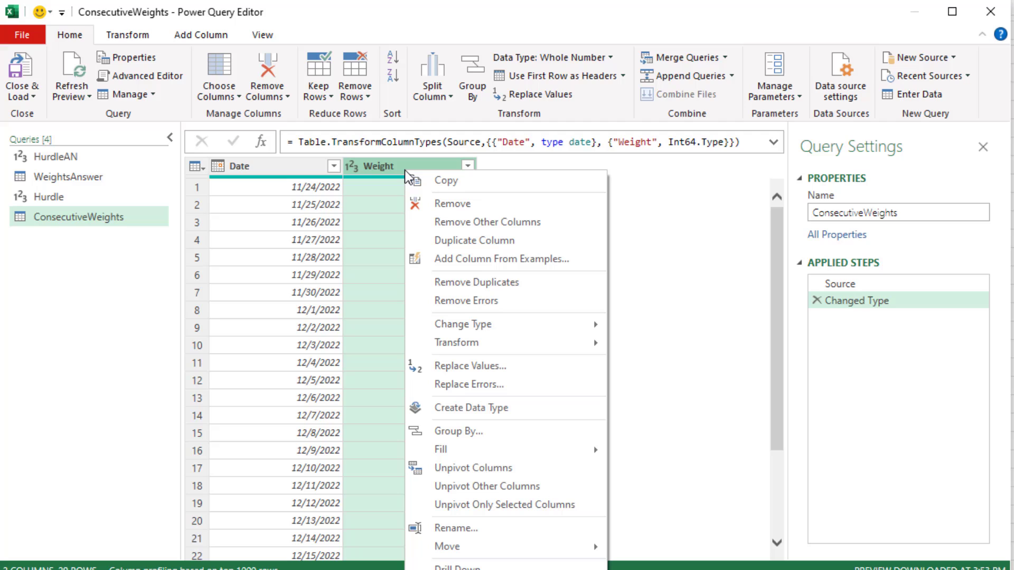
mouse_move(457, 432)
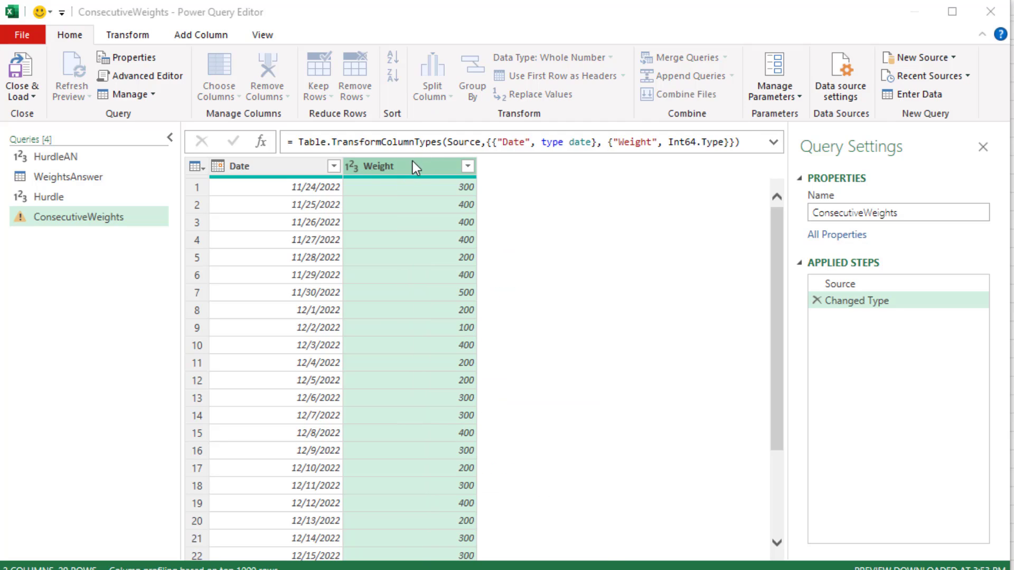
Group by Weight with a Count column plus a Records aggregation using All Rows.
click(471, 74)
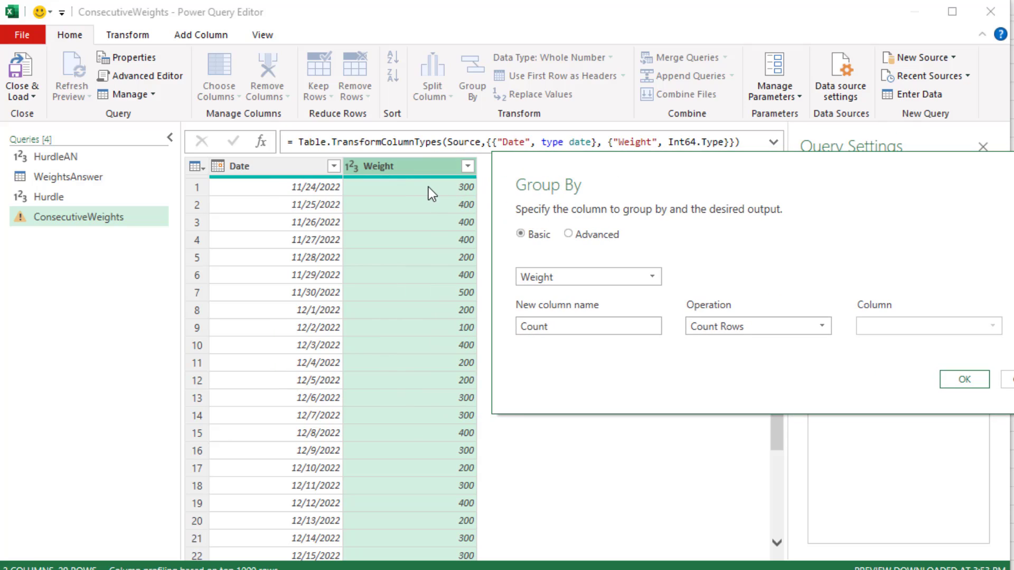
mouse_move(400, 229)
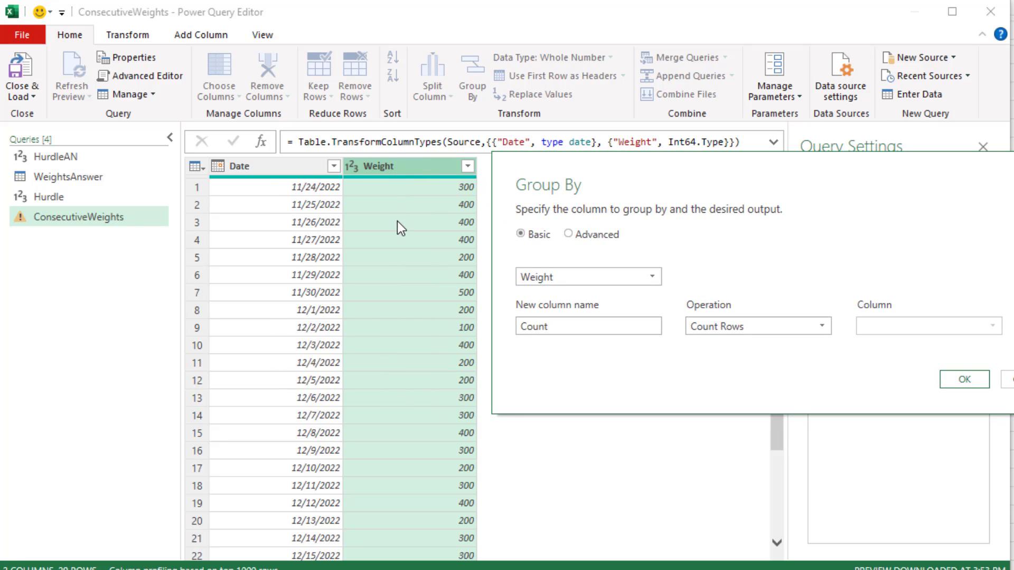
mouse_move(402, 406)
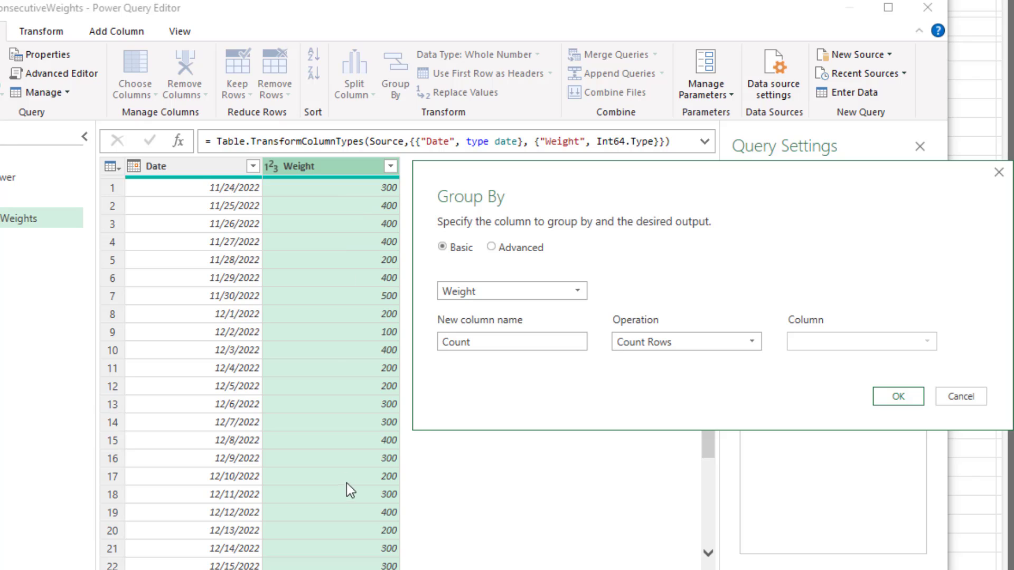
click(495, 247)
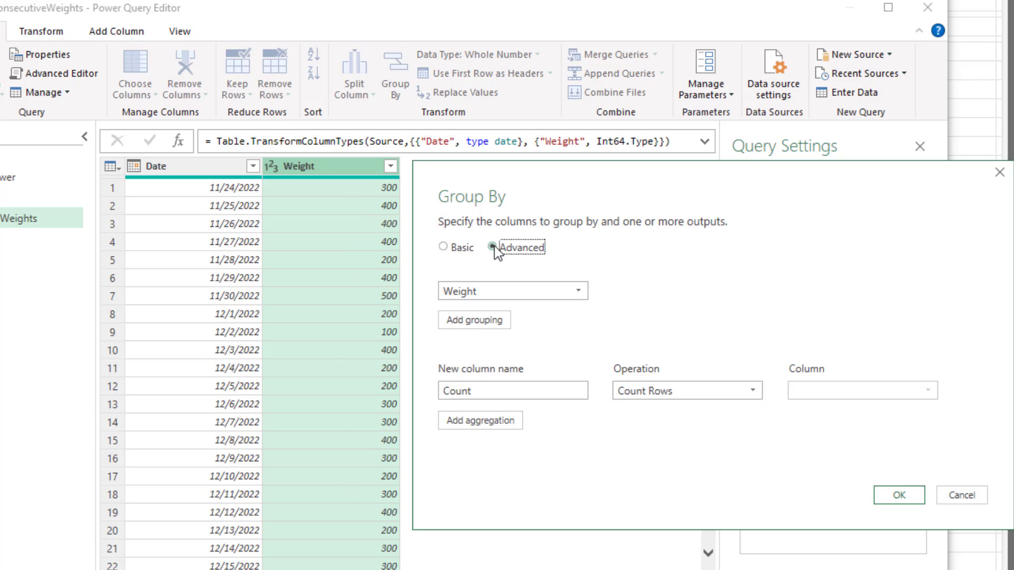
mouse_move(513, 390)
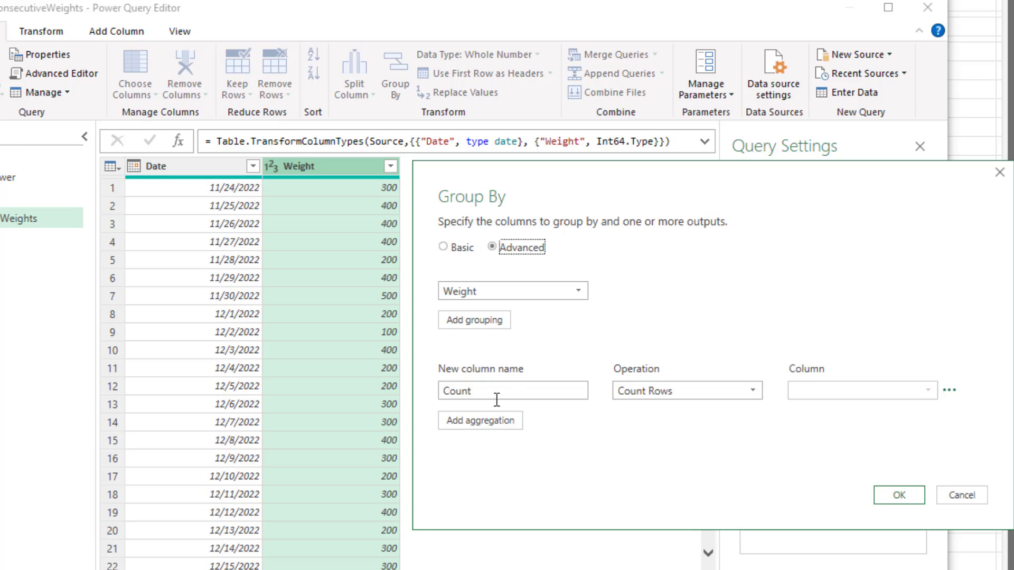
click(479, 420)
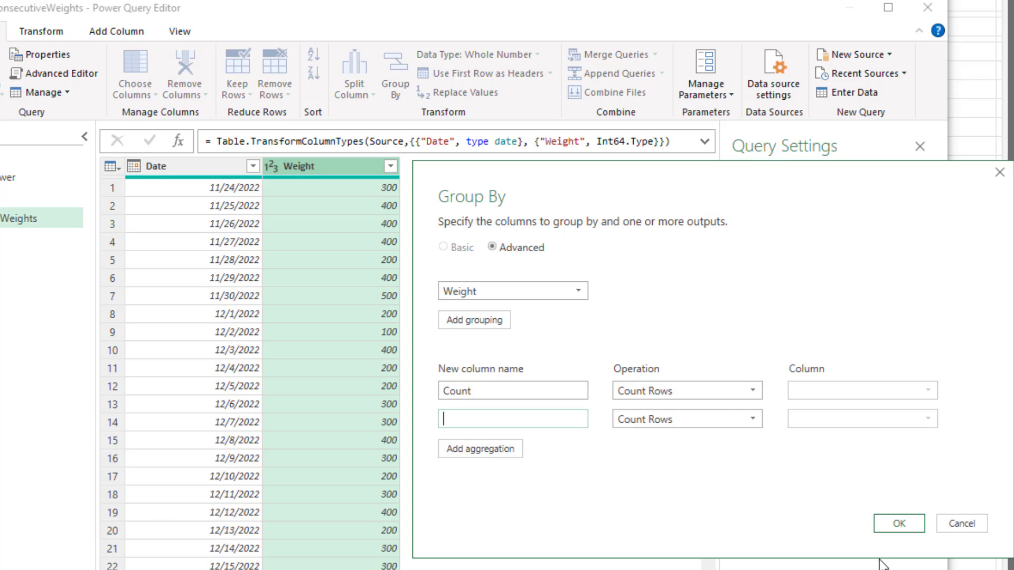
text(Recor)
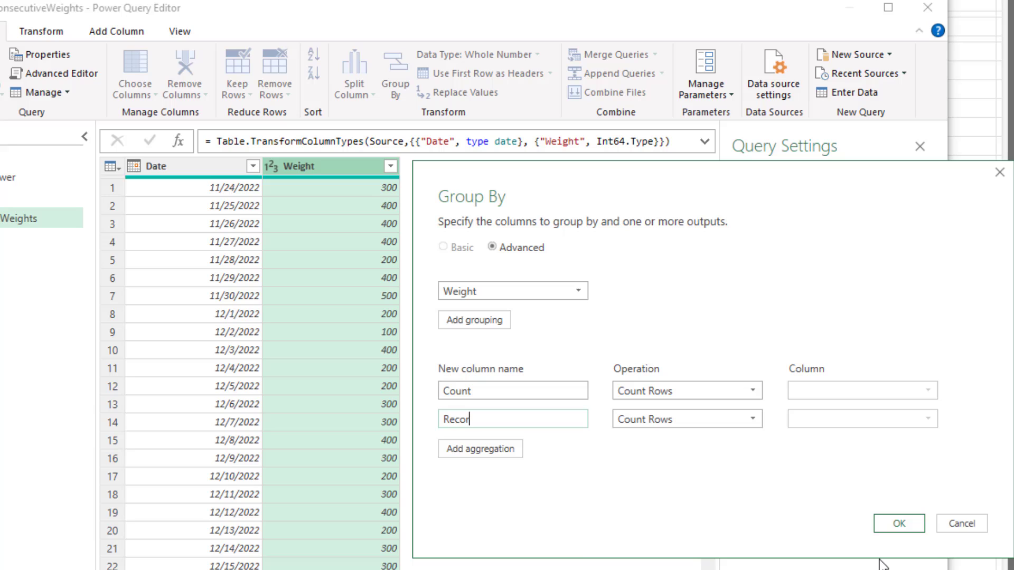
click(750, 419)
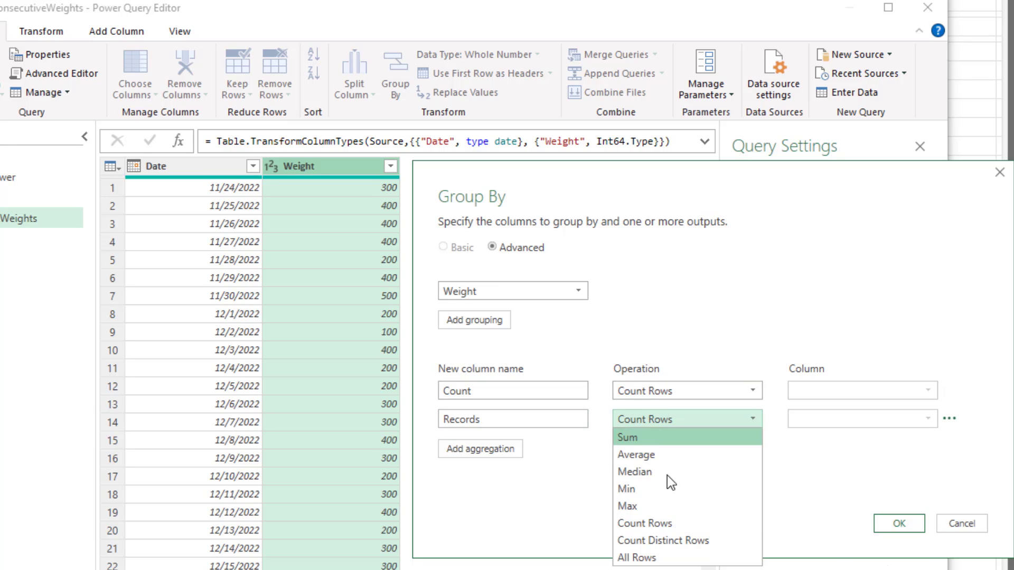
mouse_move(669, 558)
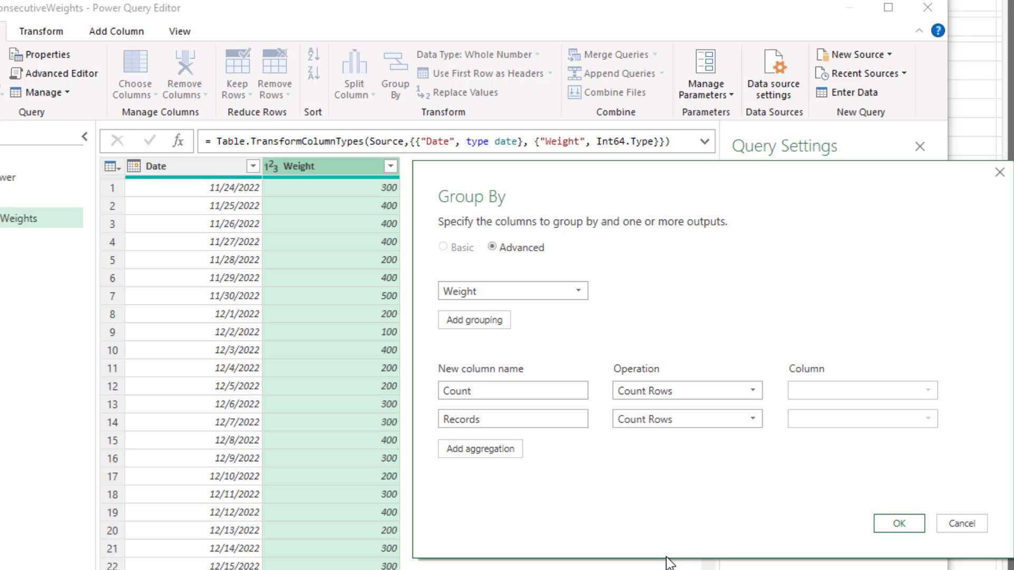
click(686, 418)
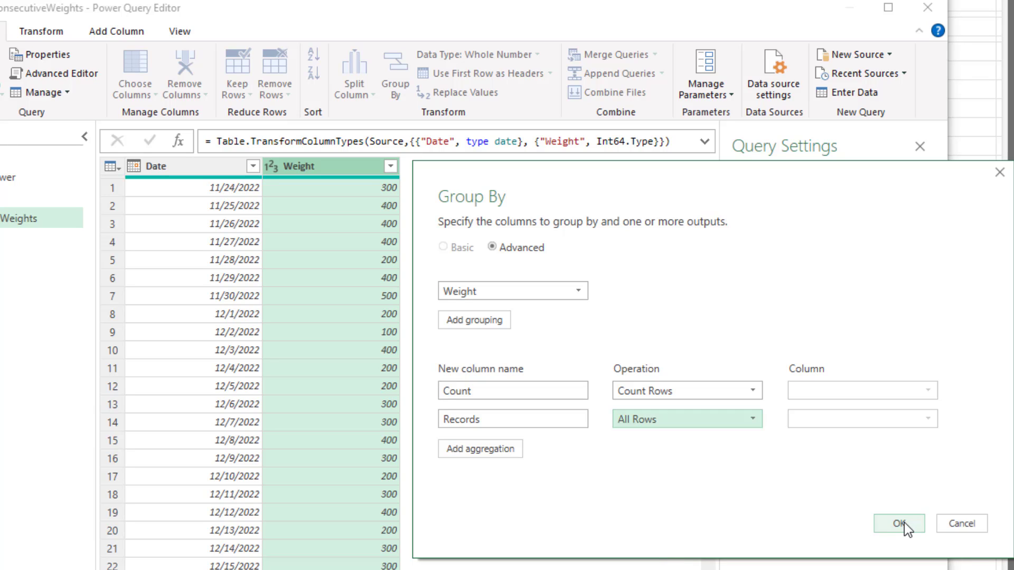
click(898, 523)
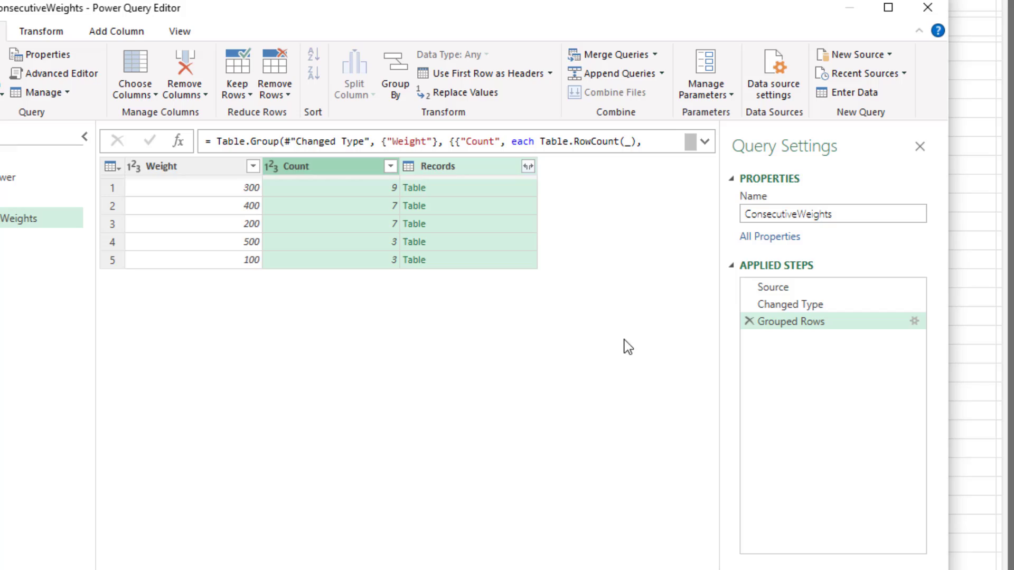
click(412, 187)
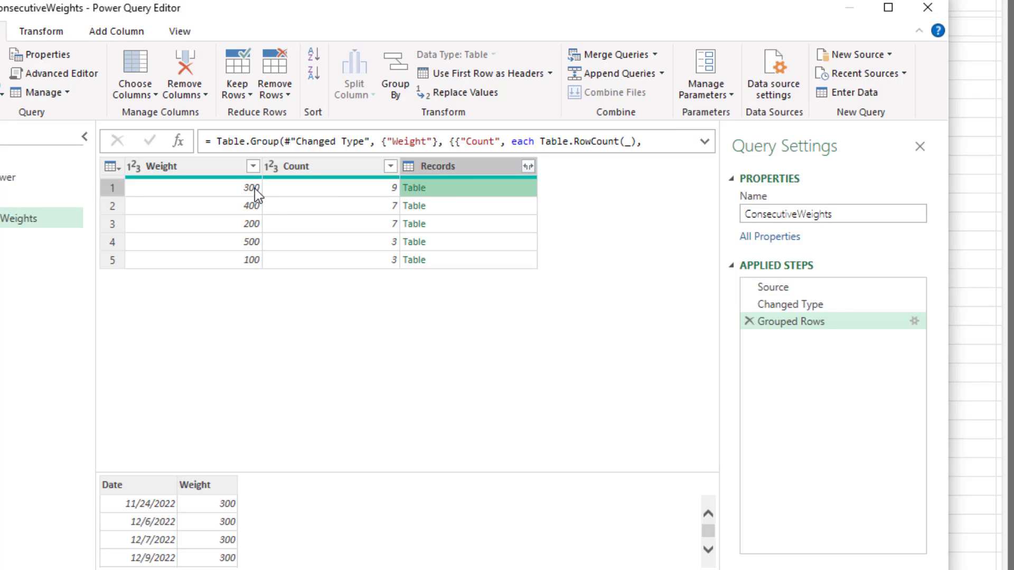
mouse_move(244, 470)
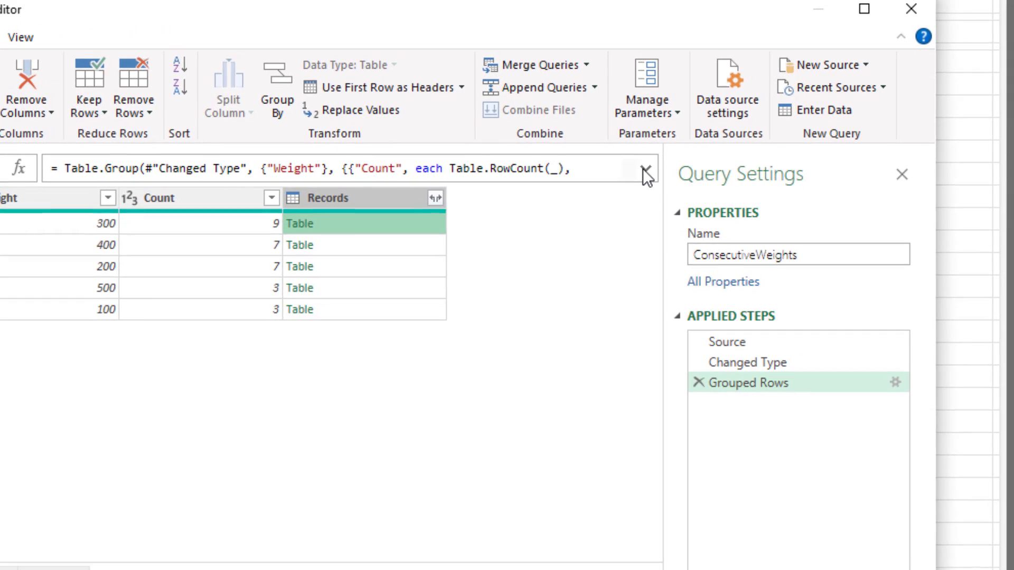
Expand the formula bar to read the full Table.Group formula with Count and Records aggregations.
click(644, 171)
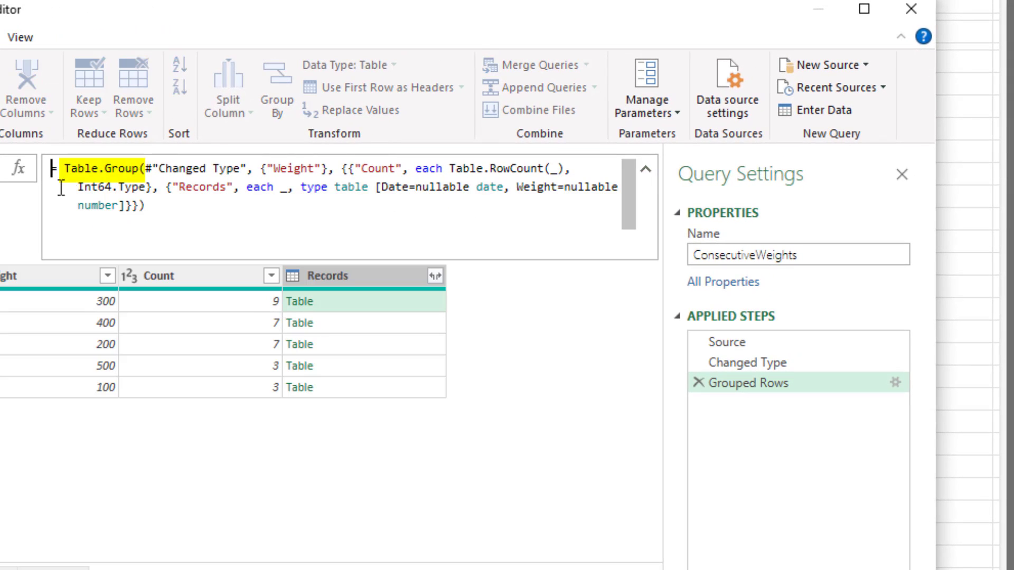
mouse_move(201, 169)
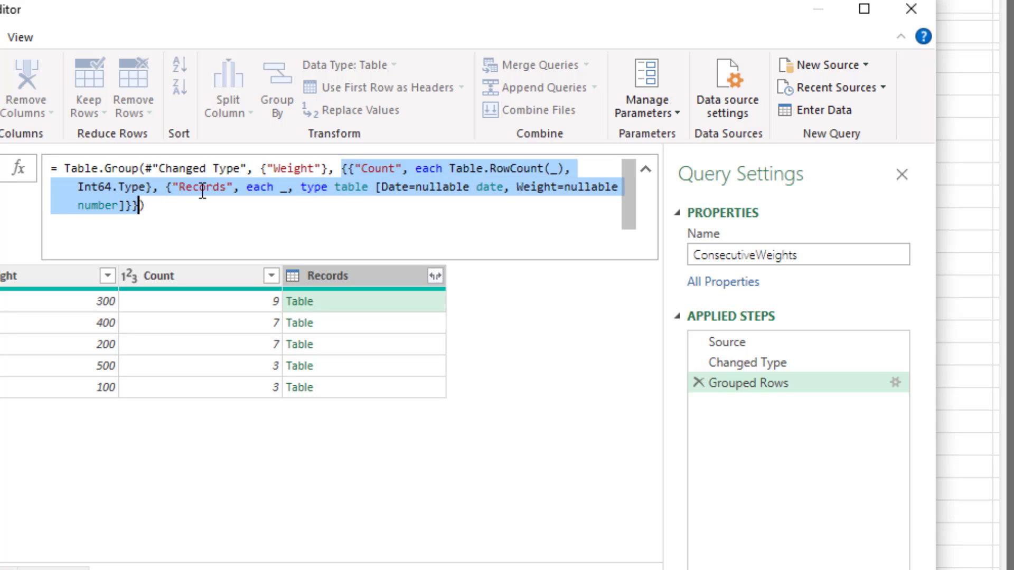
click(139, 207)
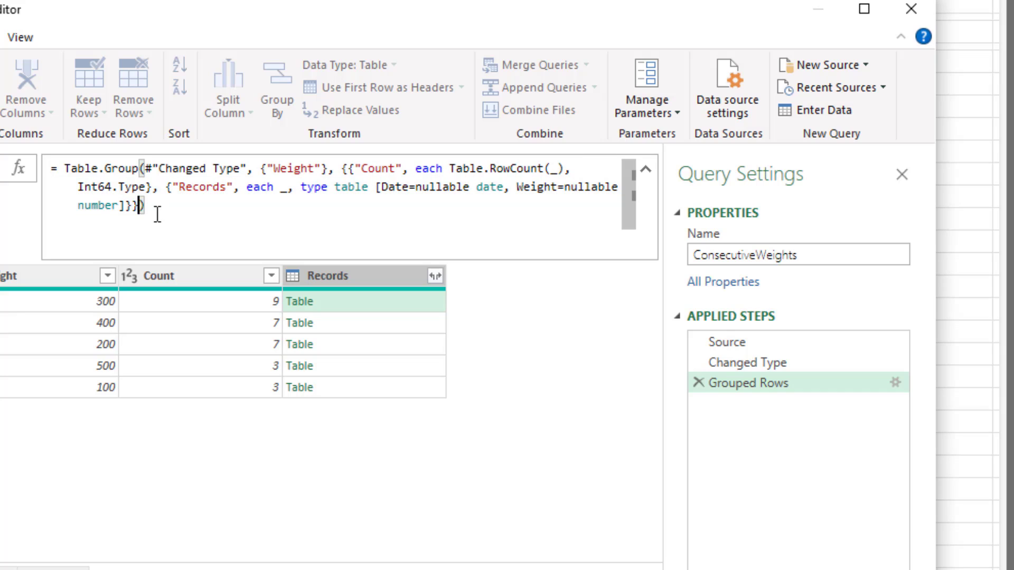
mouse_move(529, 342)
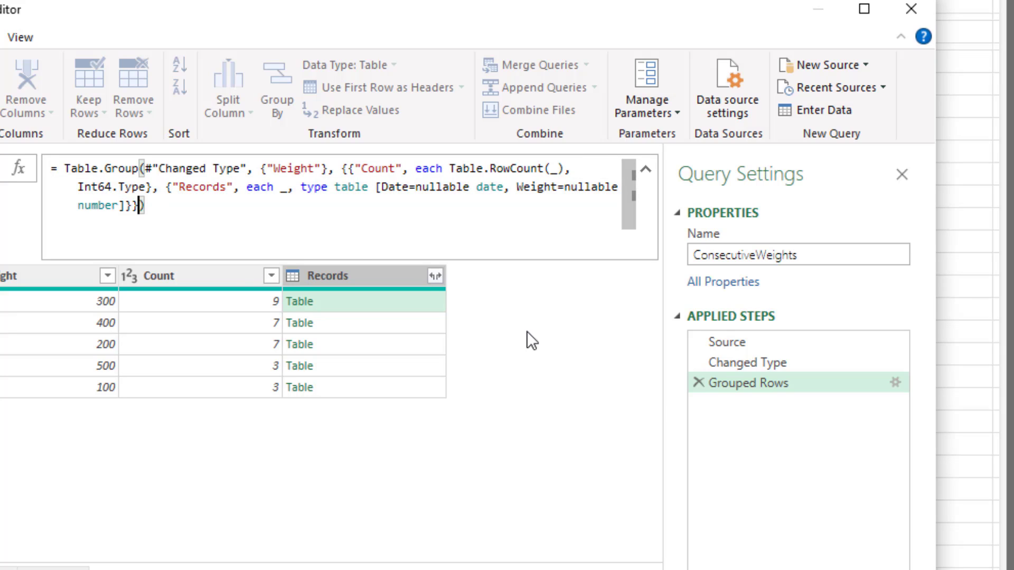
mouse_move(898, 393)
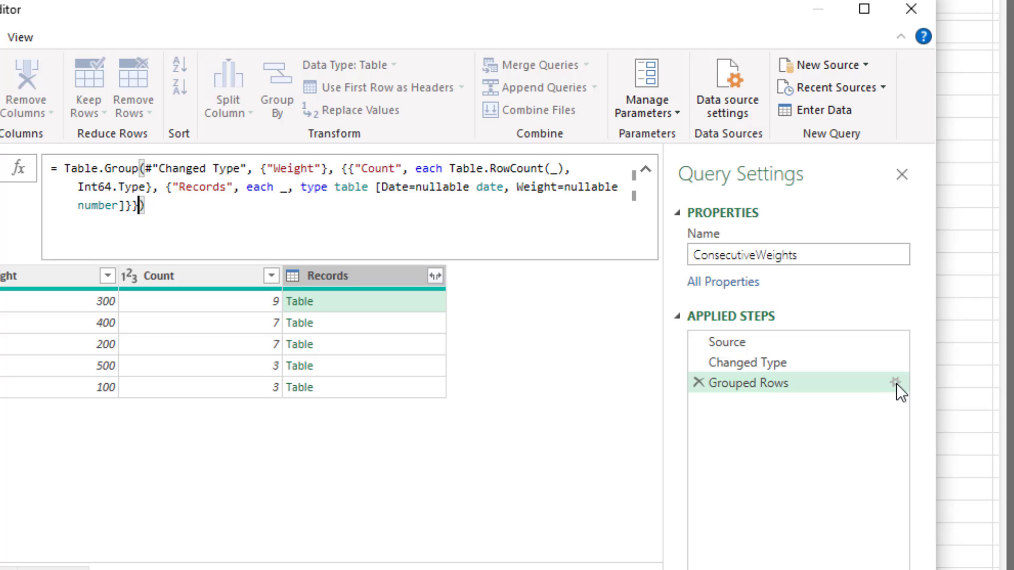
mouse_move(784, 355)
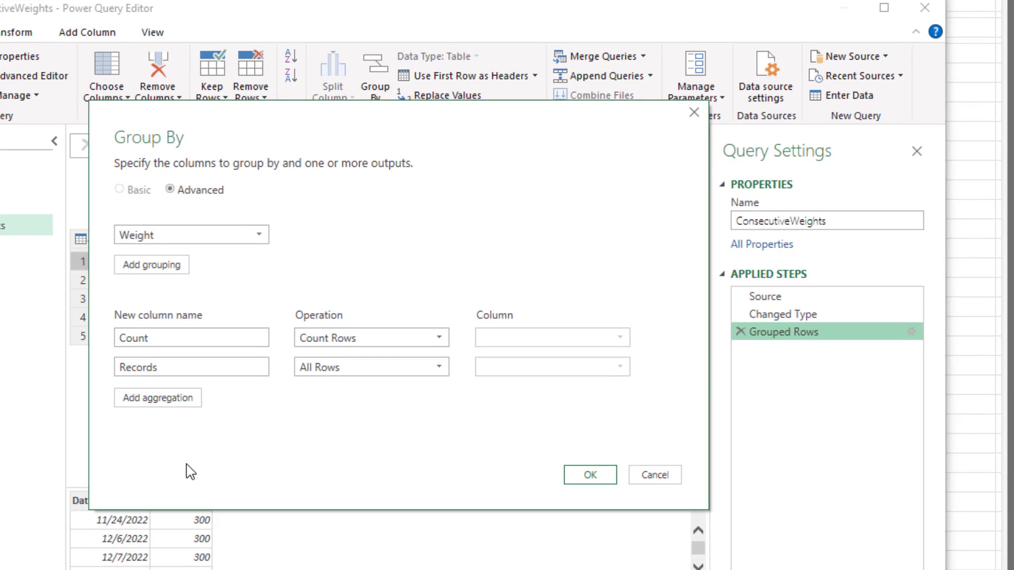
mouse_move(328, 452)
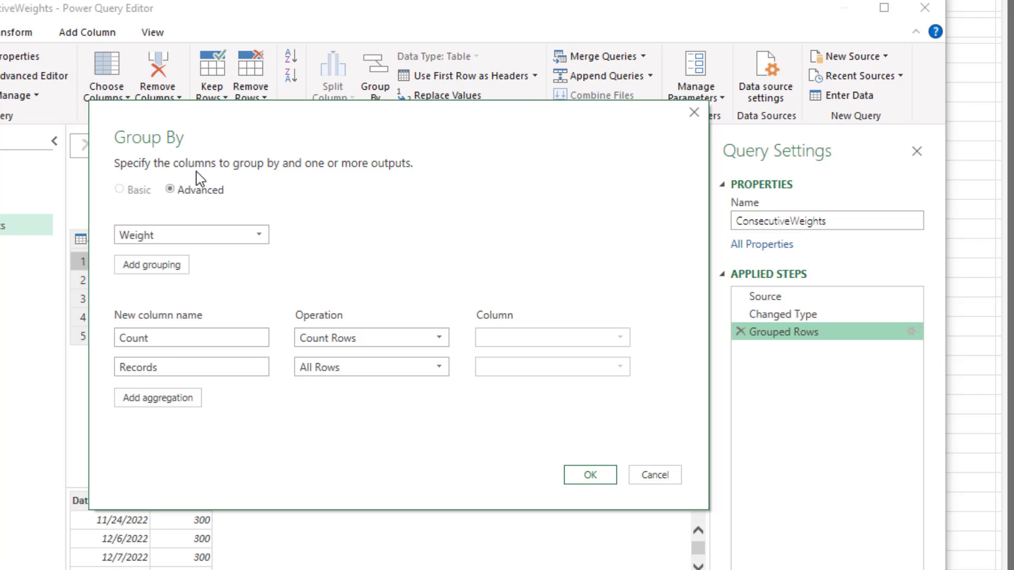
mouse_move(161, 123)
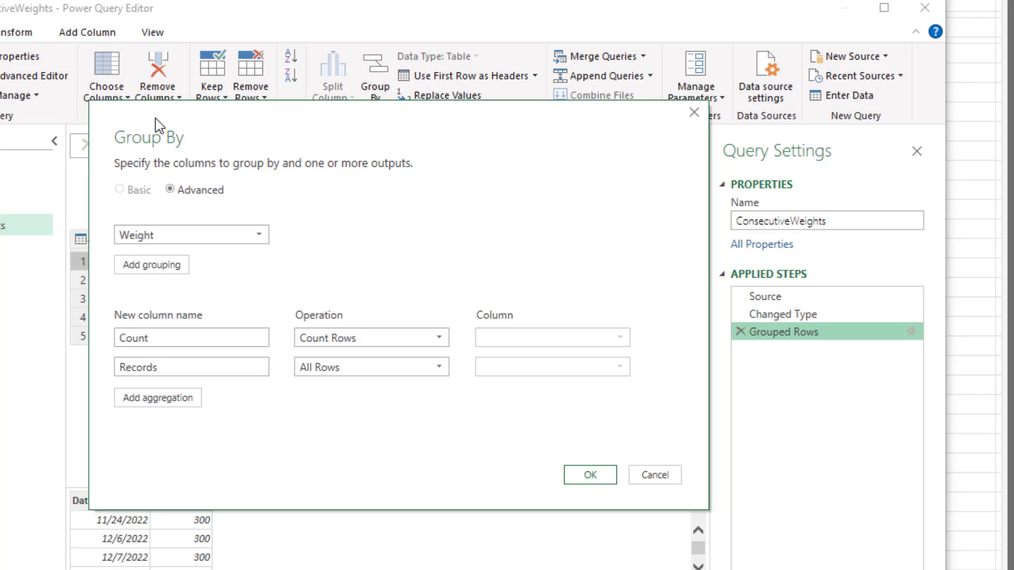
mouse_move(385, 263)
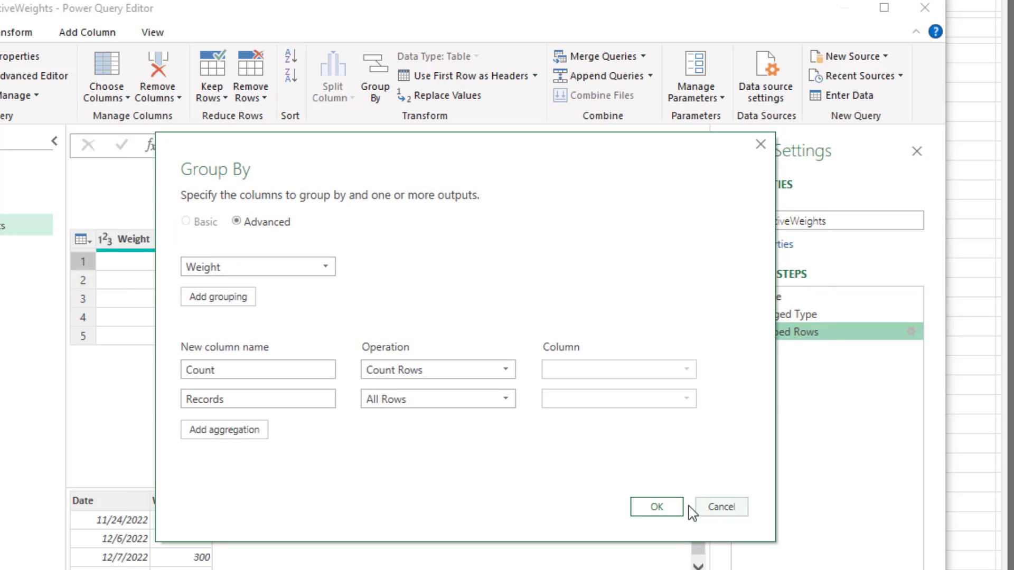
click(655, 507)
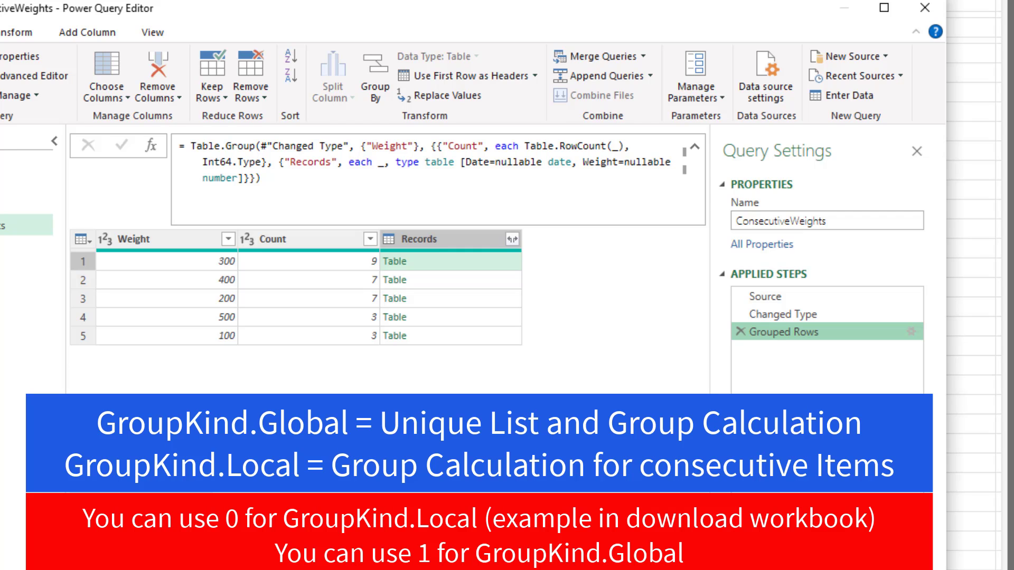
mouse_move(424, 292)
text(,)
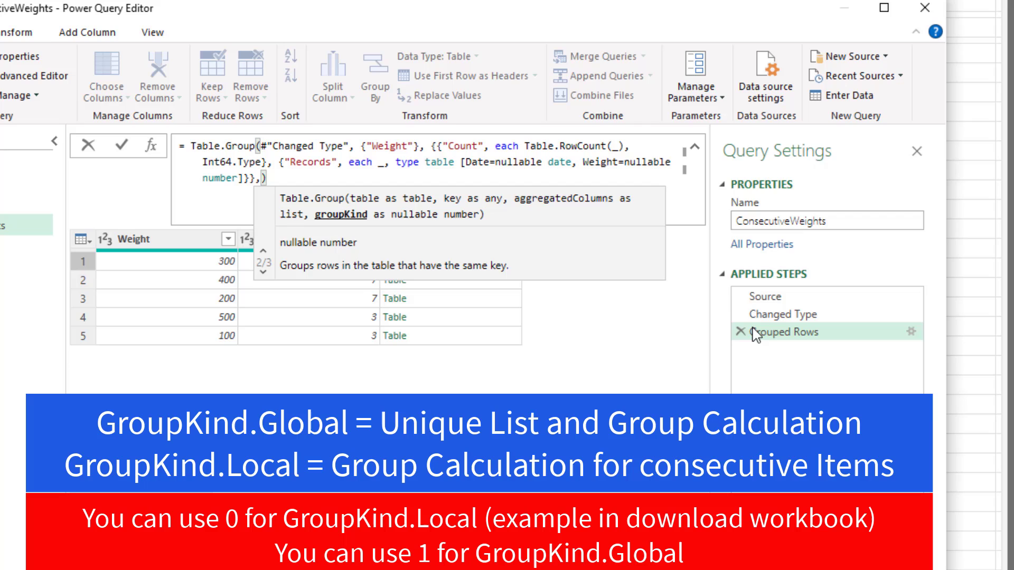
mouse_move(948, 326)
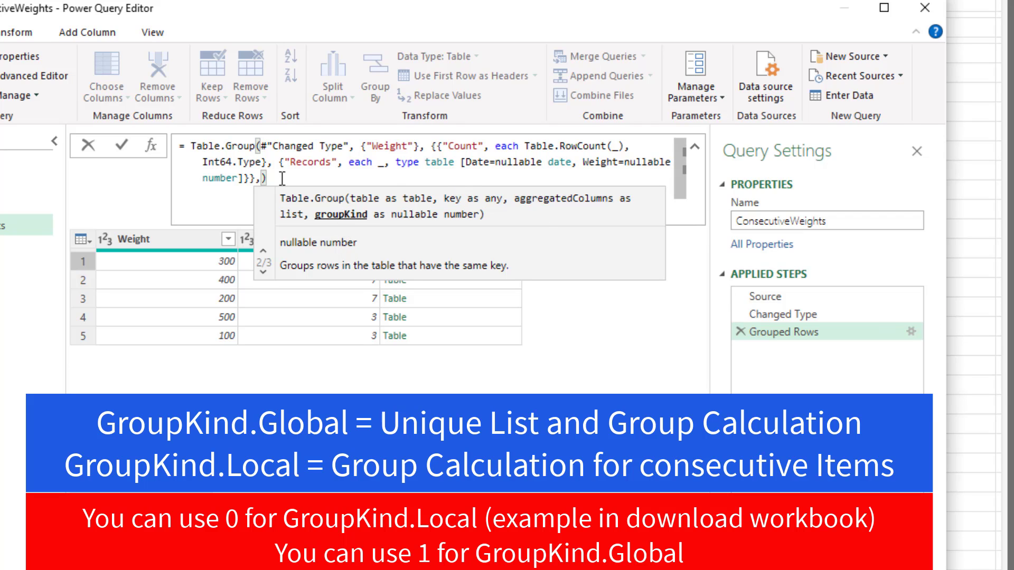
mouse_move(898, 378)
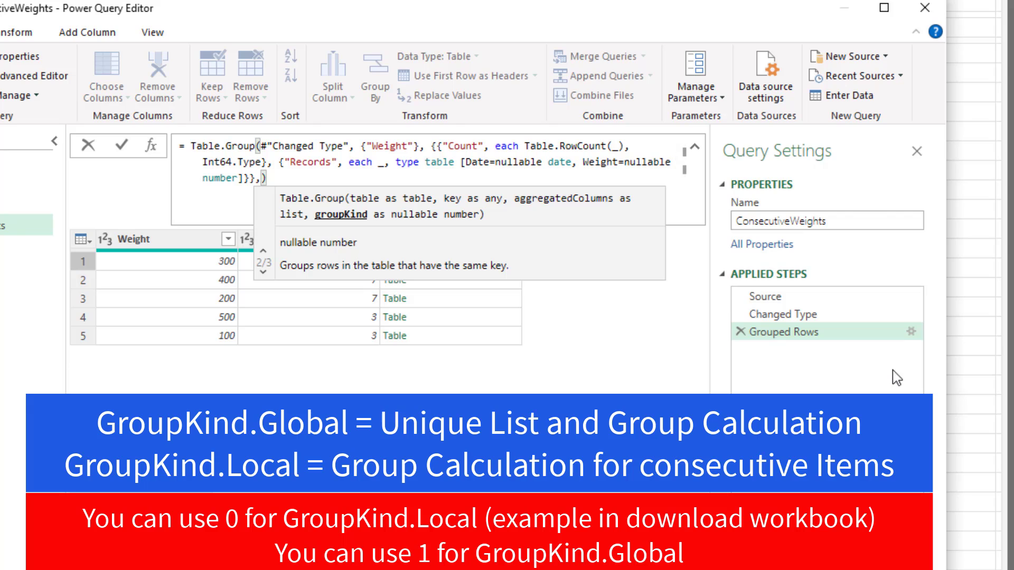
mouse_move(916, 341)
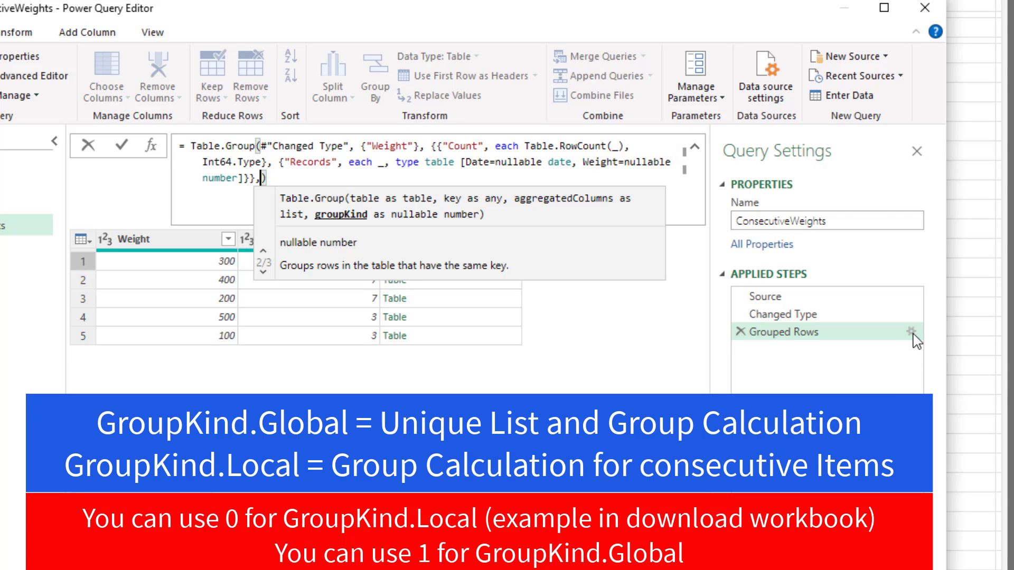
mouse_move(869, 336)
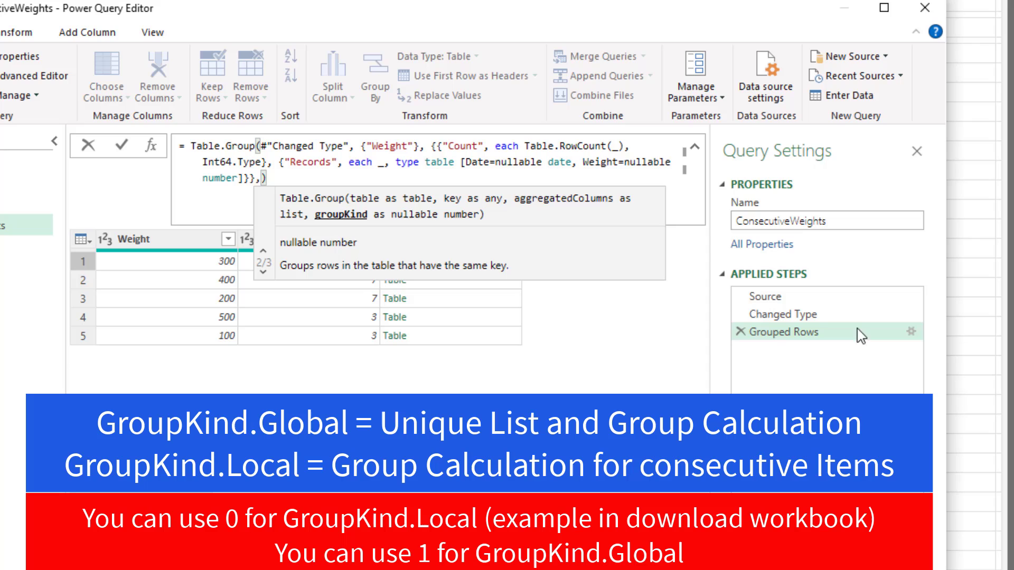
mouse_move(548, 257)
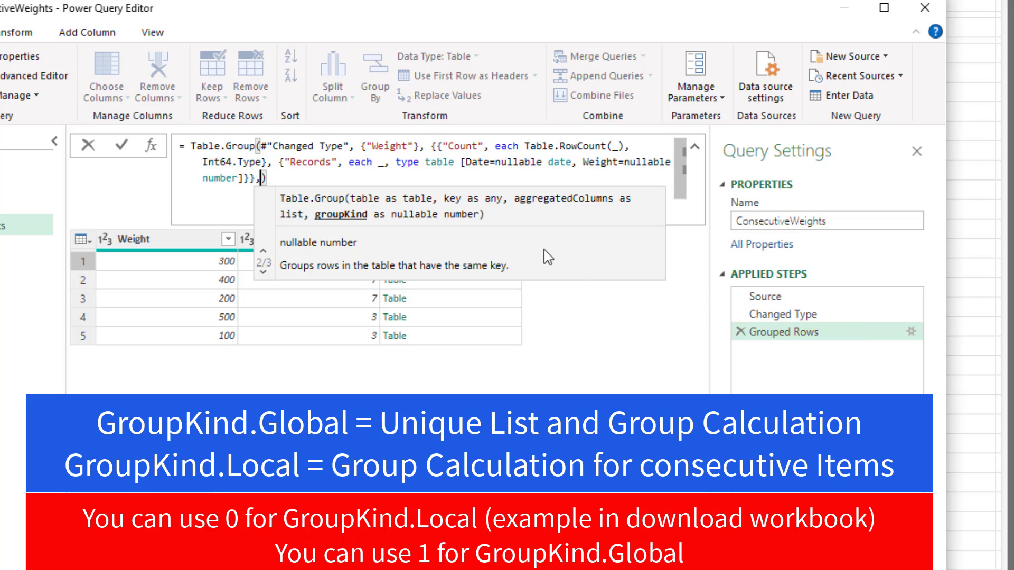
Append GroupKind.Global after the aggregation list in the Table.Group formula.
text(G)
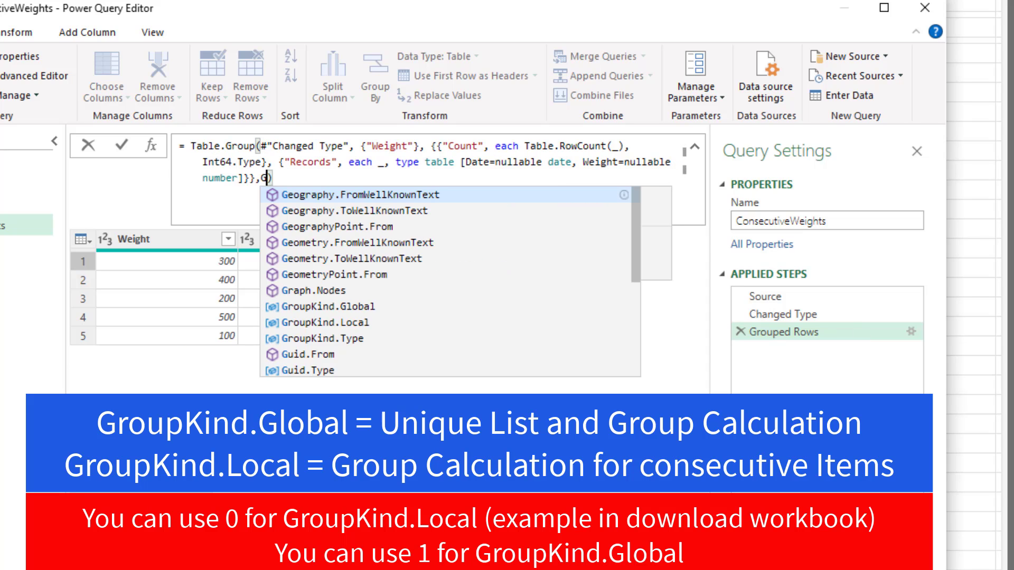
text(GroupKind.Global)
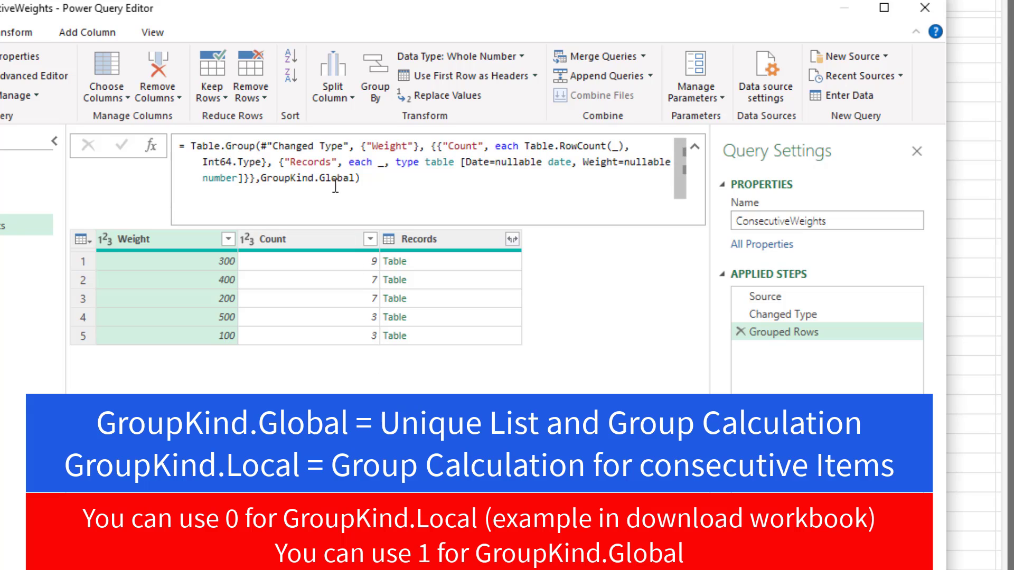
Replace GroupKind.Global with GroupKind.Local in the Grouped Rows formula.
double_click(336, 179)
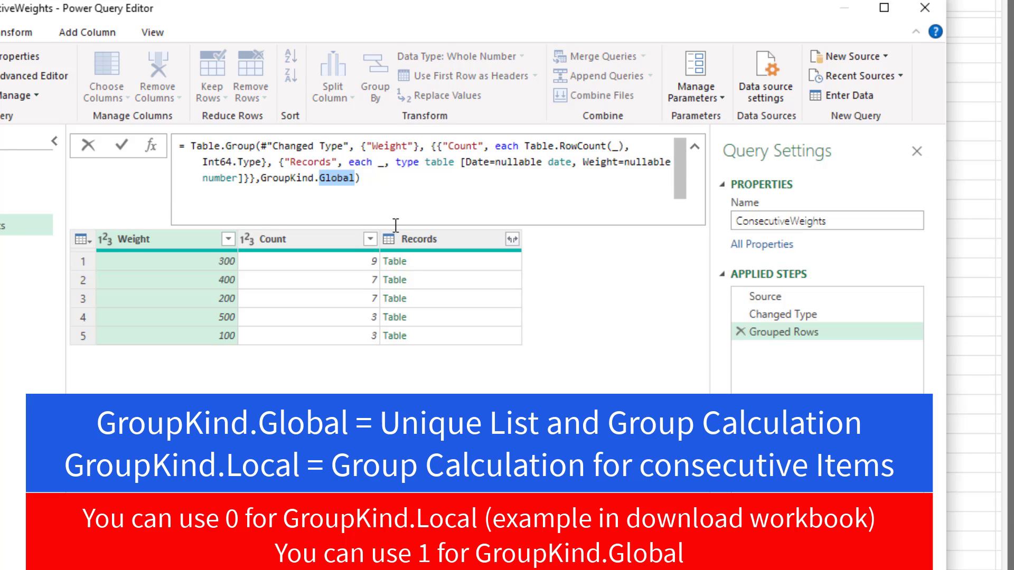
mouse_move(899, 349)
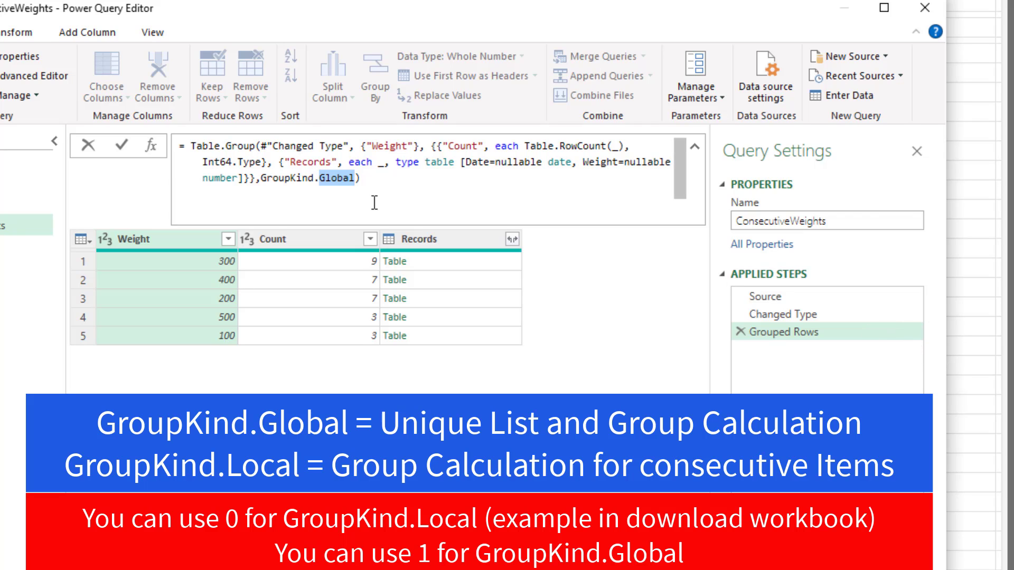
text(L)
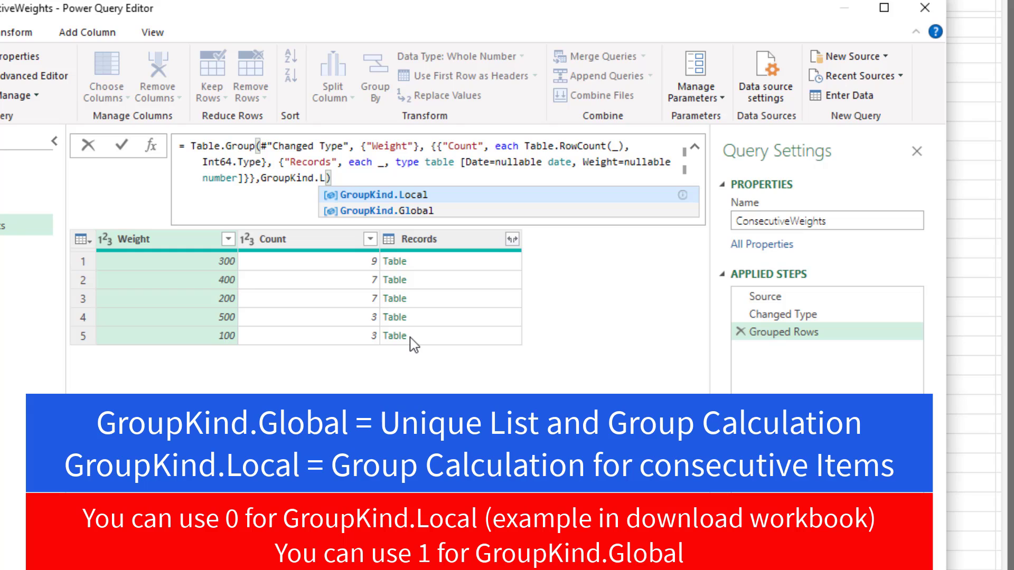
text(o)
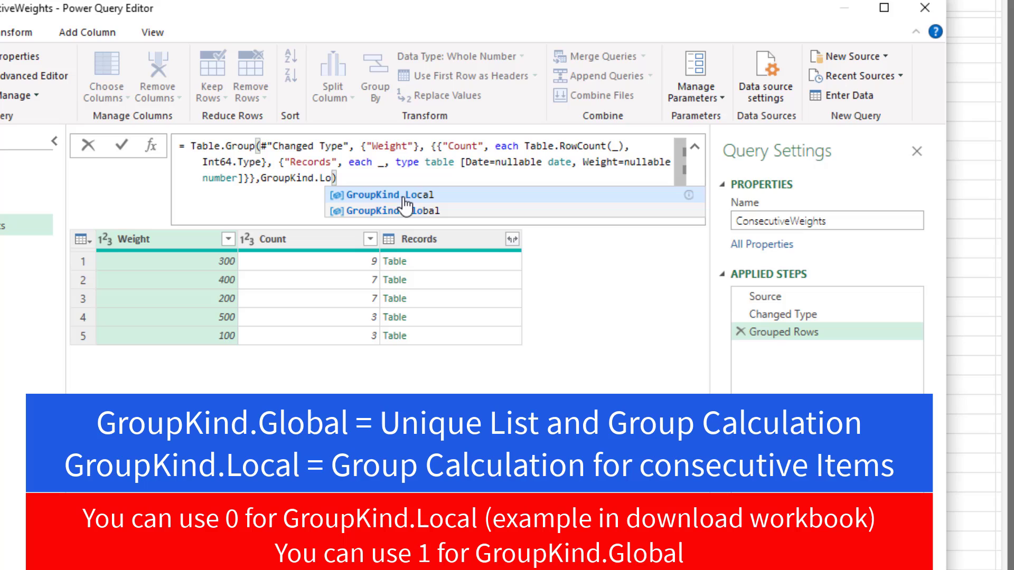
click(389, 195)
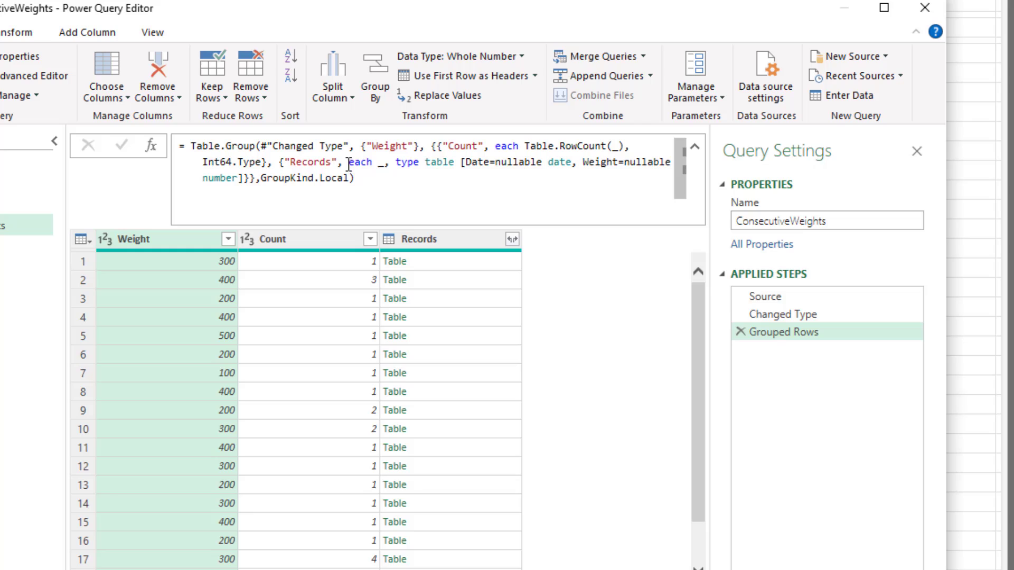
Preview the first group's Records table, showing 11/24/2022 with weight 300.
click(395, 260)
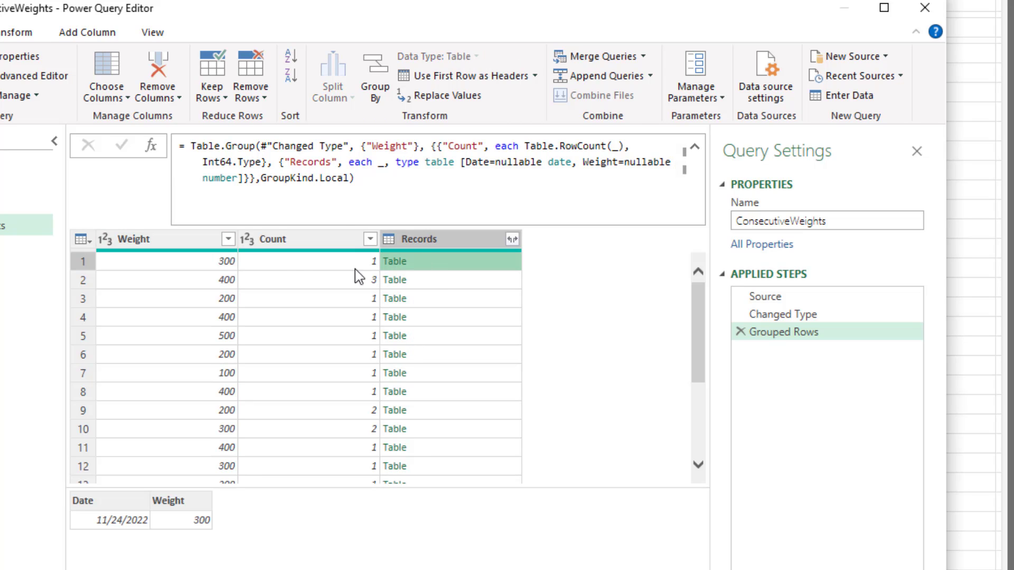
mouse_move(244, 271)
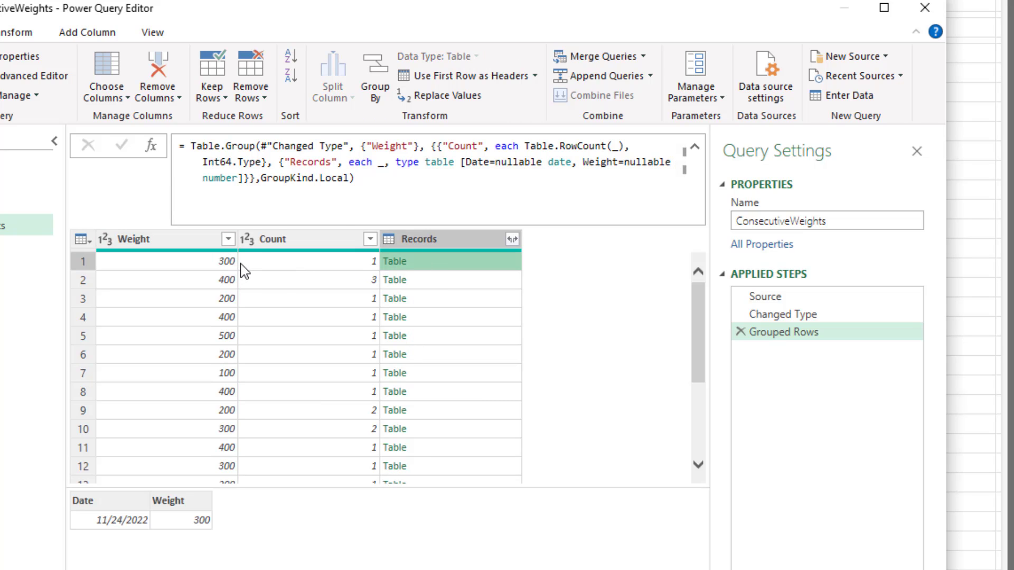
mouse_move(446, 288)
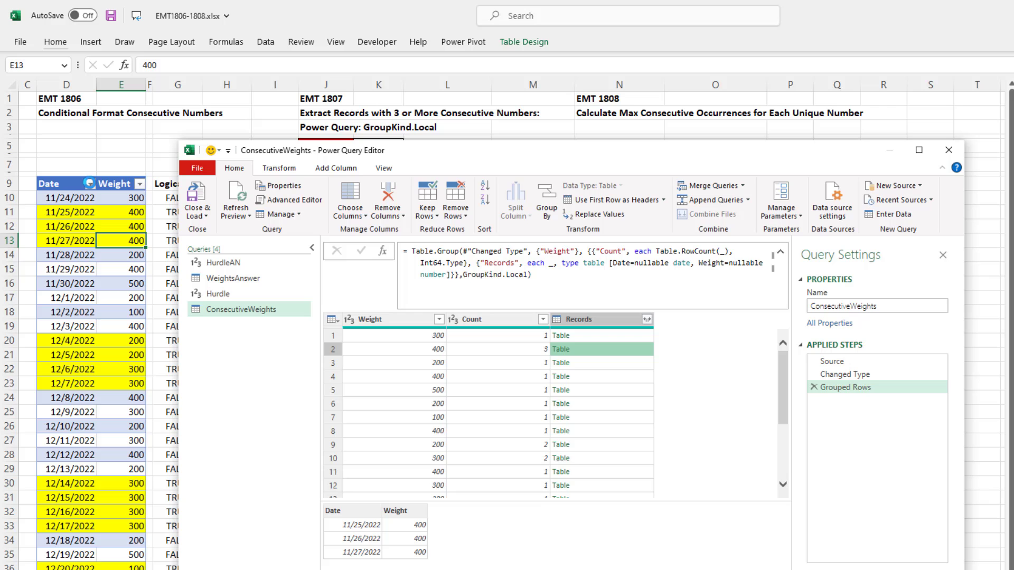
mouse_move(886, 366)
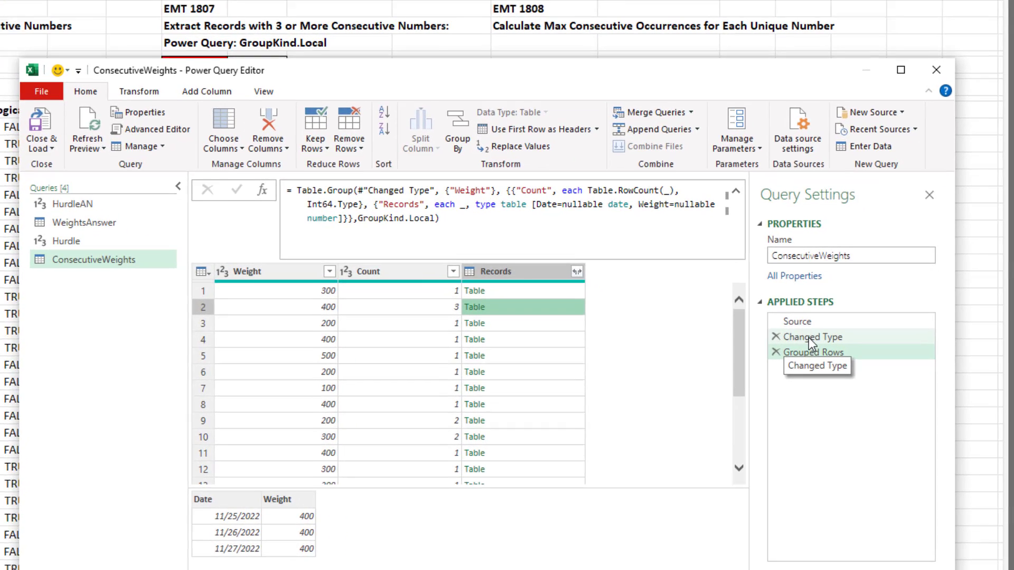
From the Changed Type step, insert a Sorted Rows step ordering Date ascending.
click(813, 352)
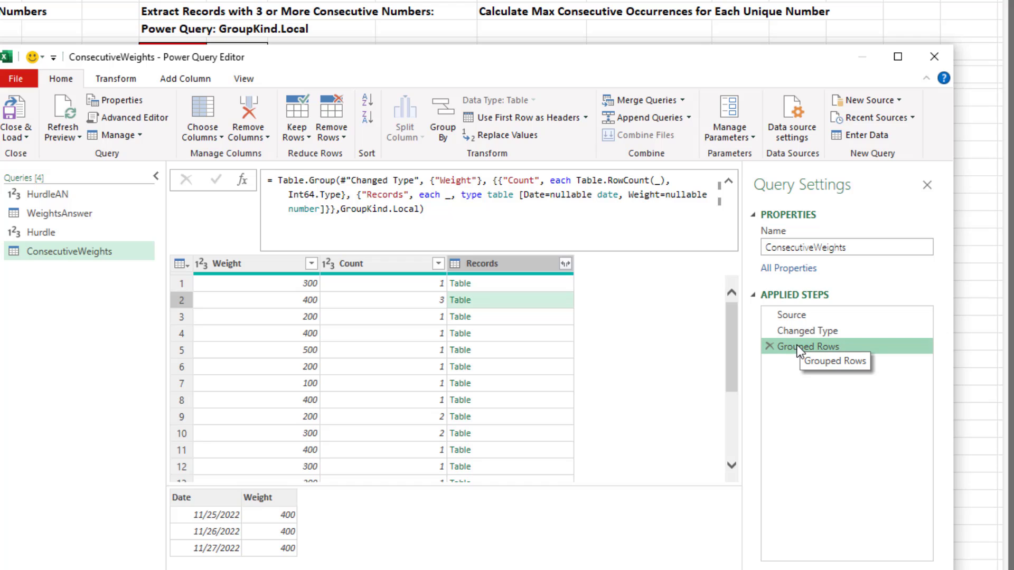
click(807, 331)
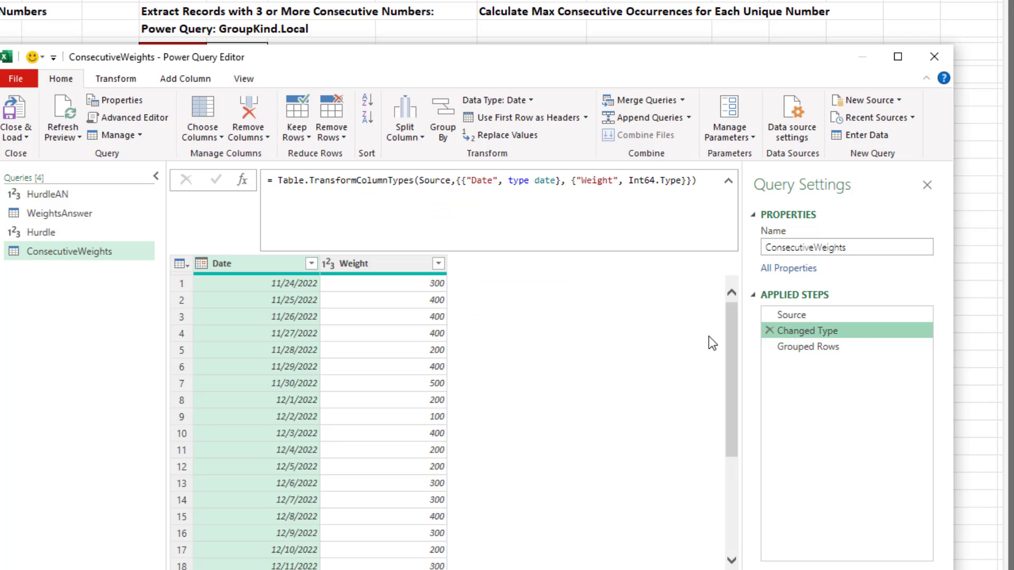
click(310, 263)
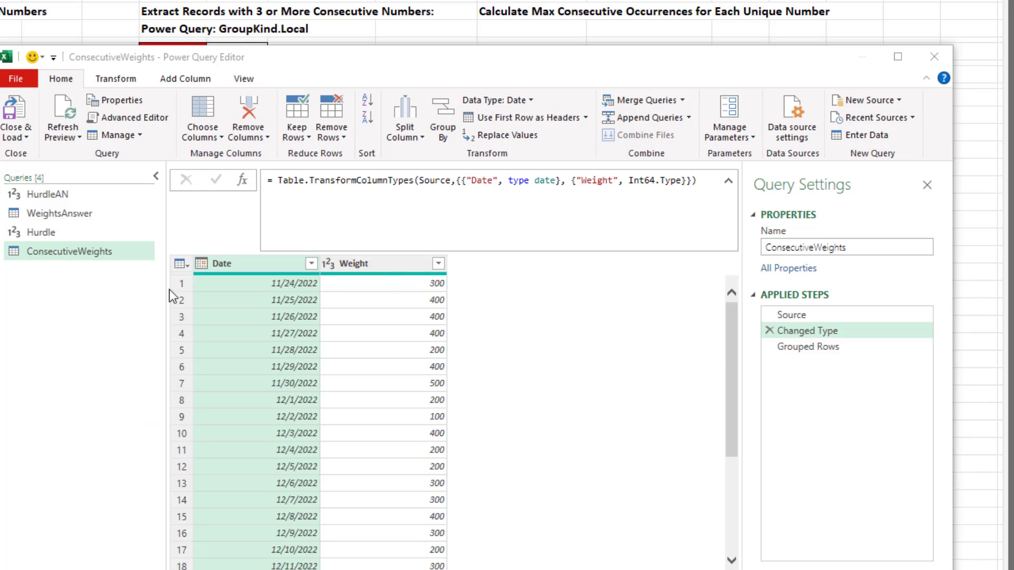
mouse_move(849, 374)
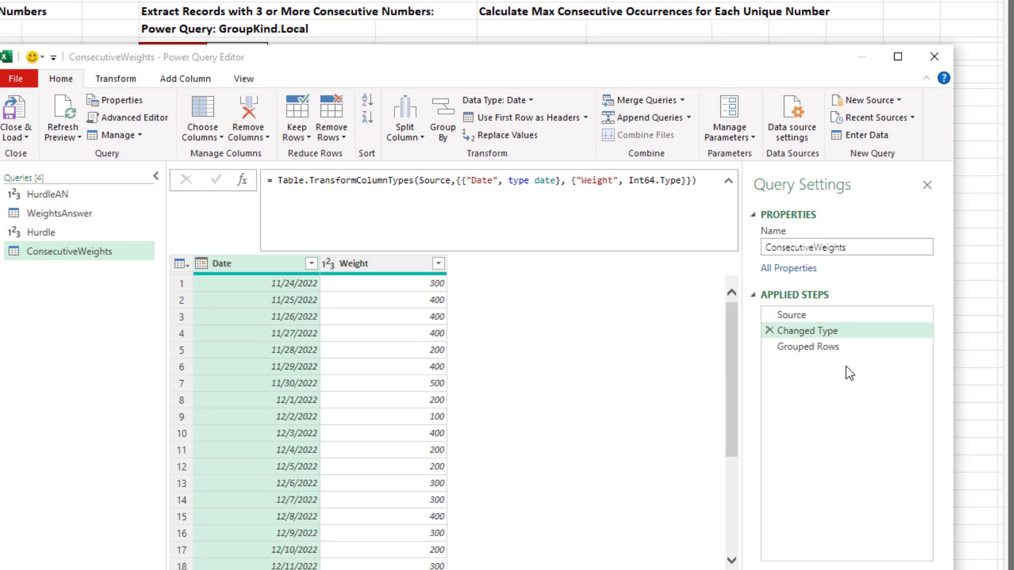
click(296, 263)
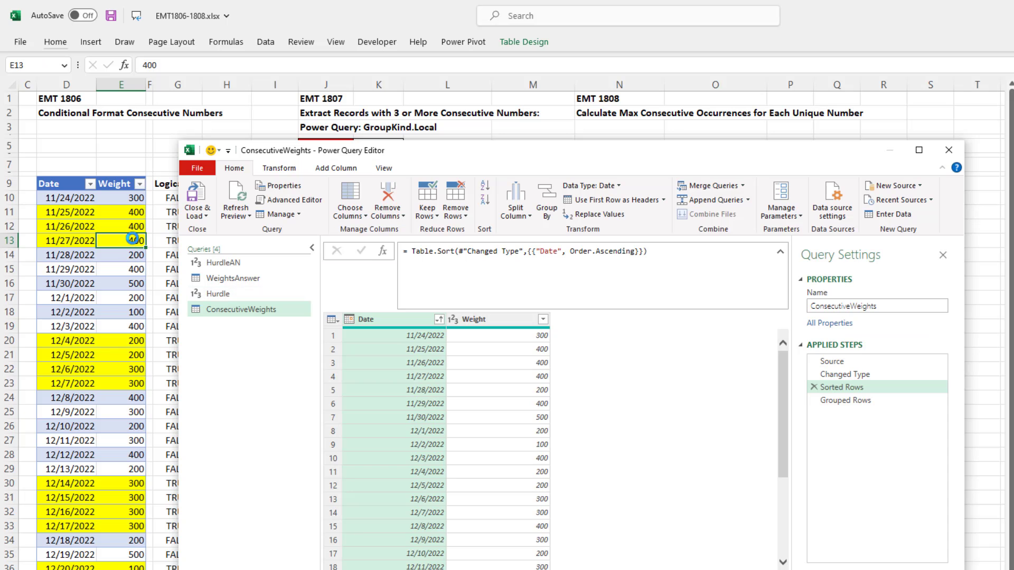
mouse_move(271, 476)
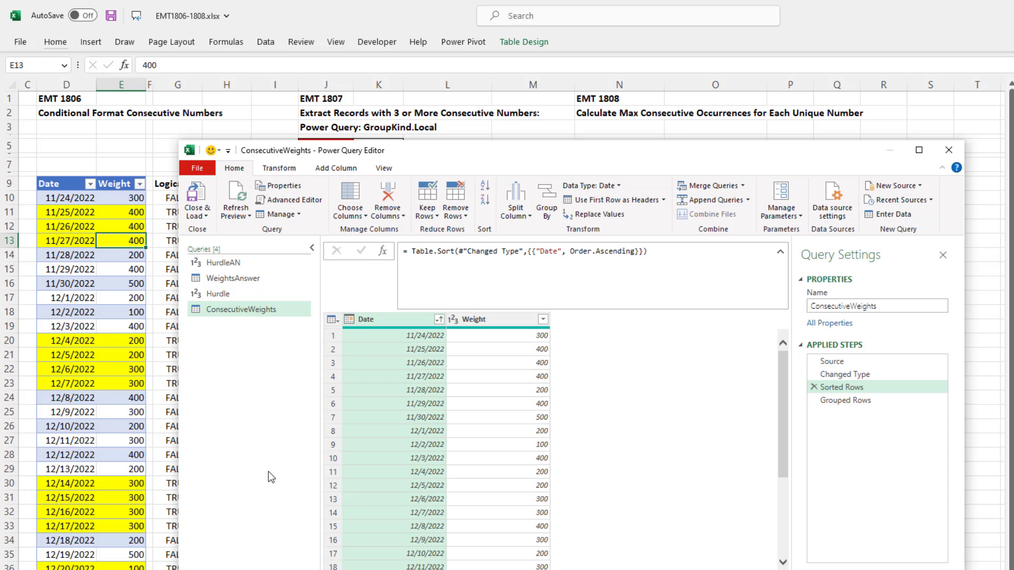
mouse_move(545, 417)
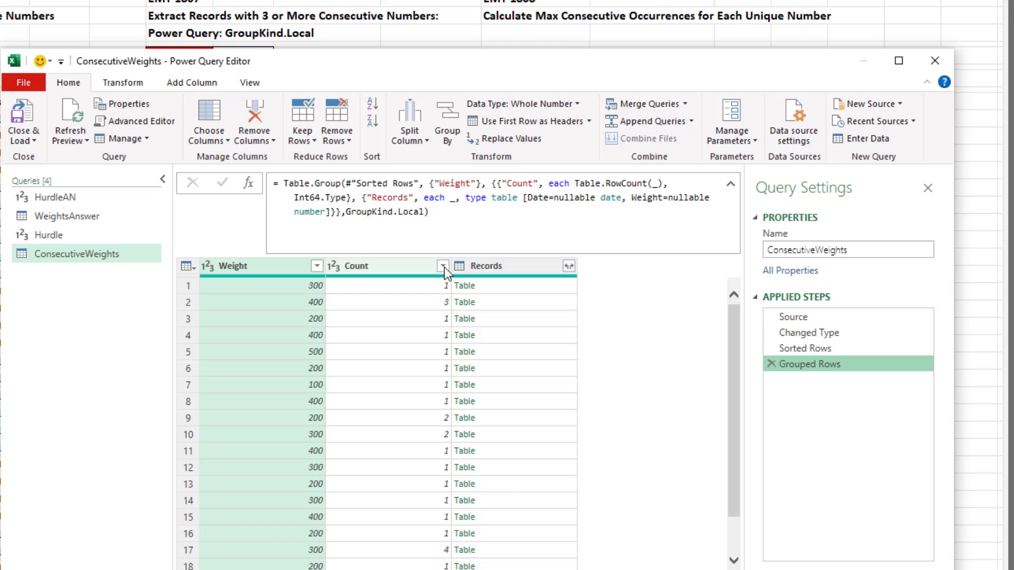
Filter the Count column to rows greater than or equal to 3.
click(442, 266)
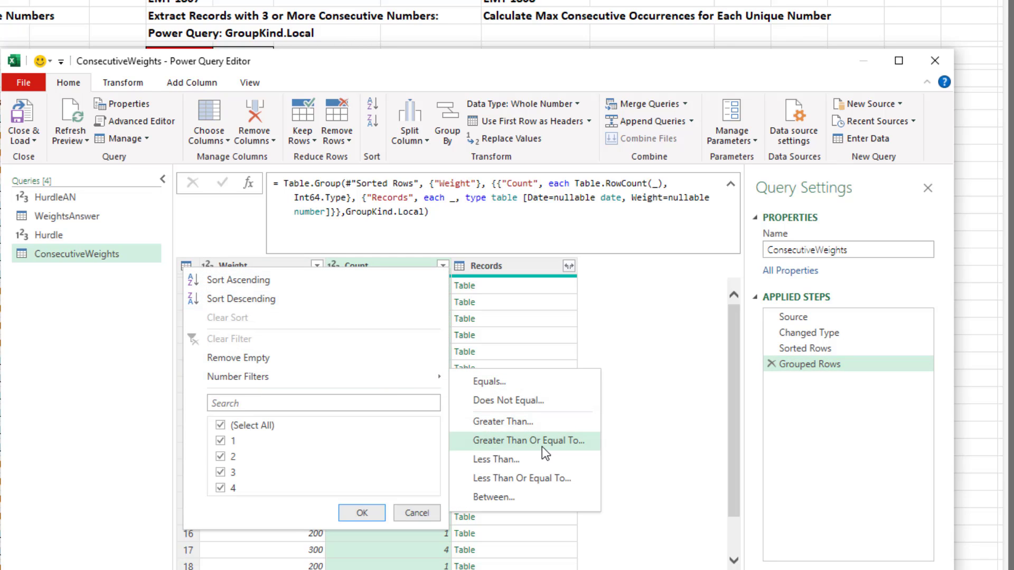
click(524, 440)
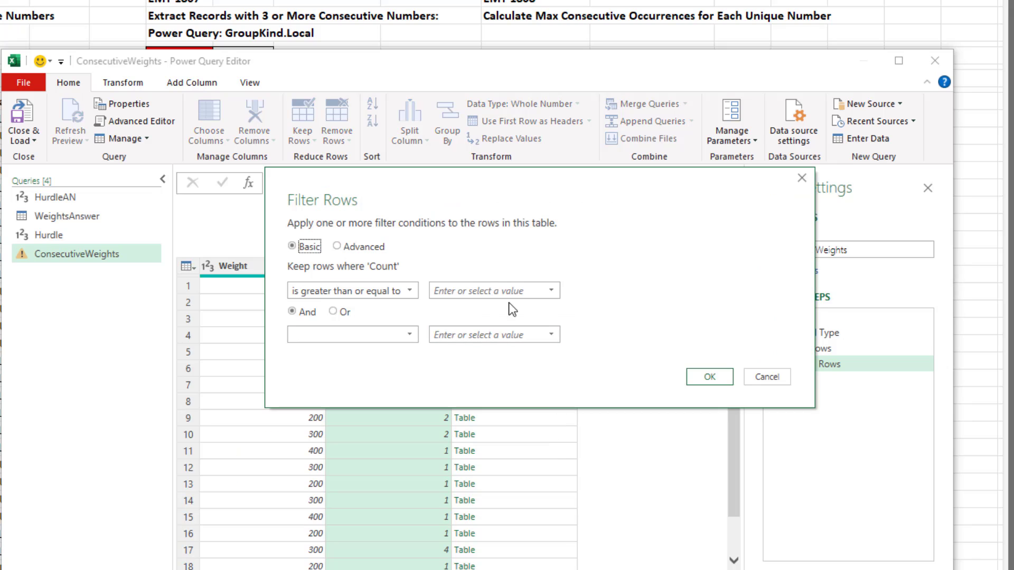
text(3)
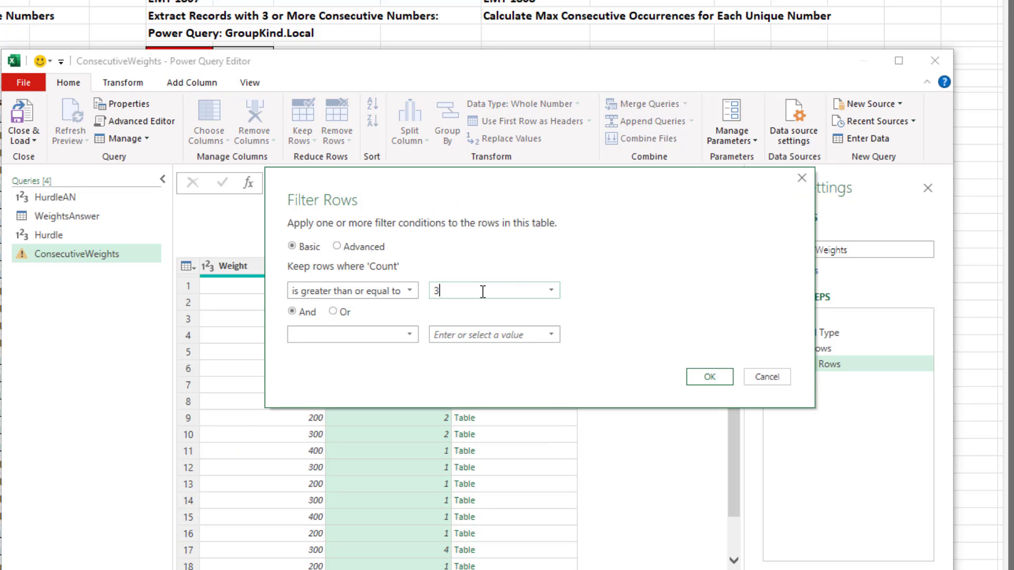
click(708, 376)
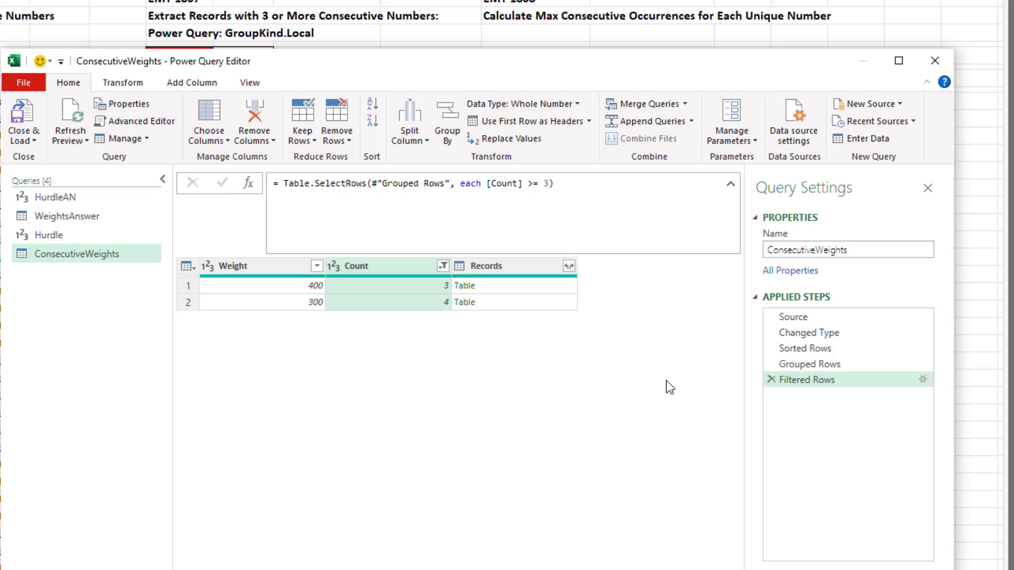
mouse_move(458, 318)
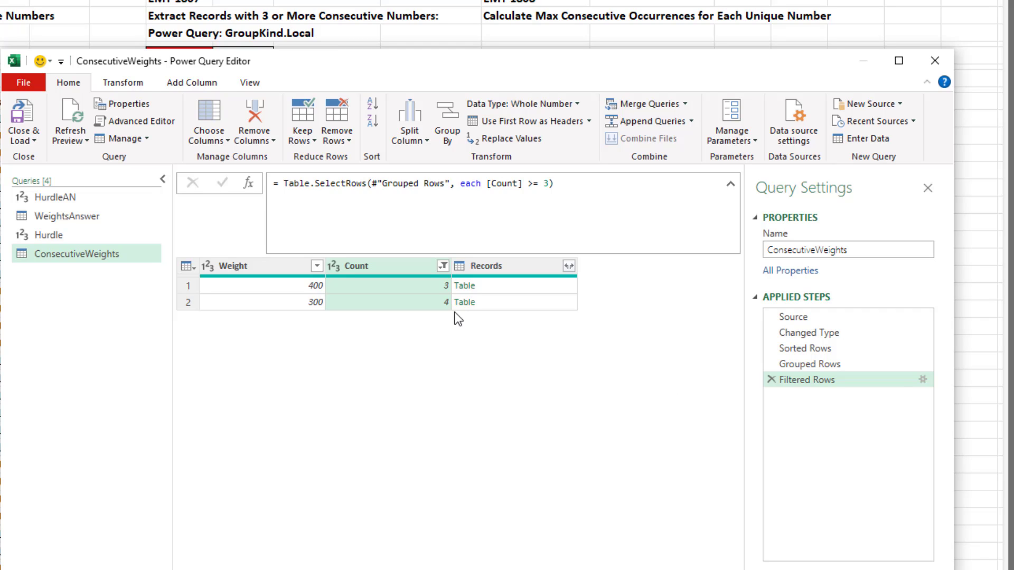
mouse_move(322, 289)
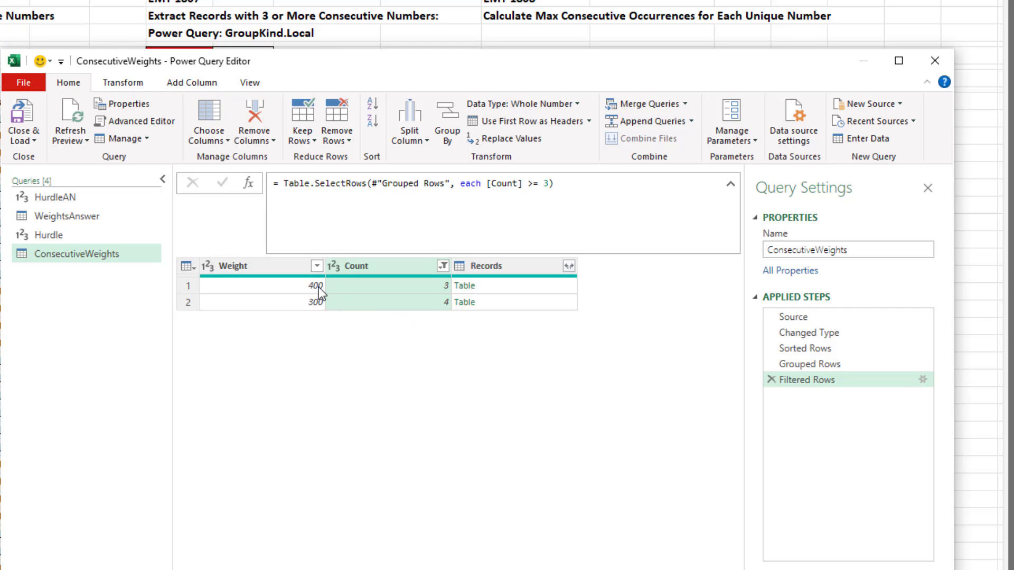
mouse_move(355, 324)
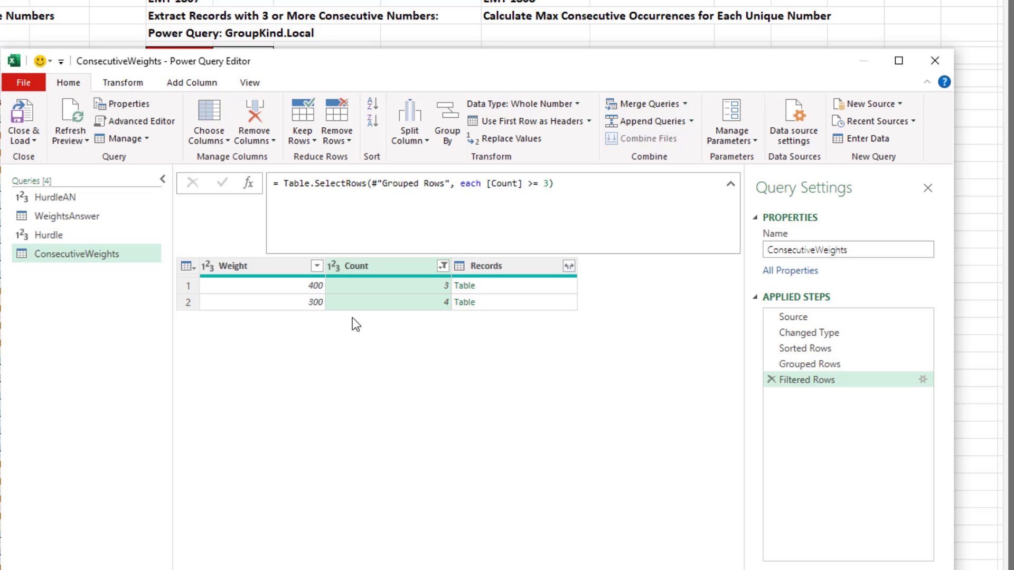
Replace the hard-coded 3 in the Table.SelectRows formula with Hurdle.
click(543, 184)
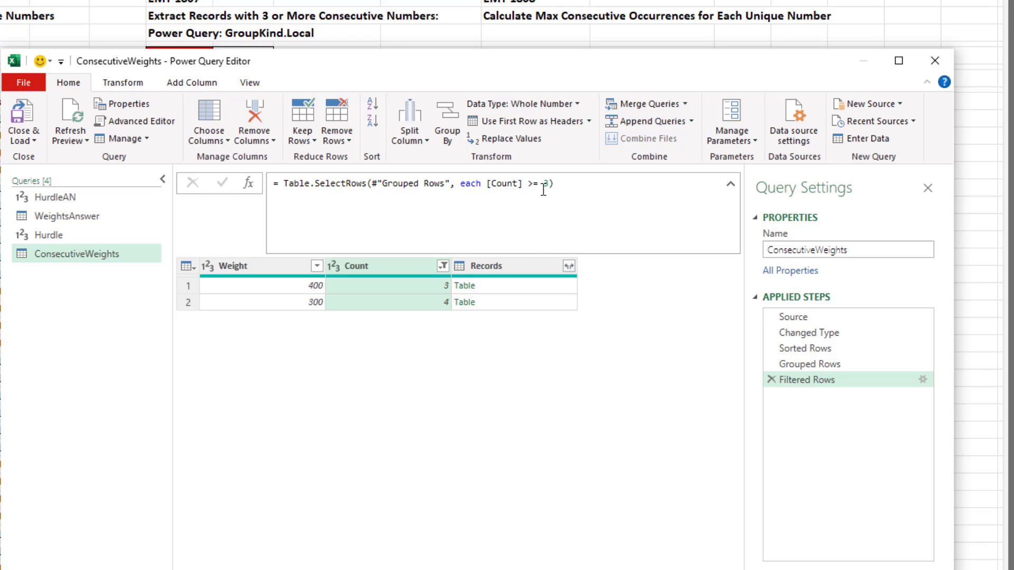
click(543, 183)
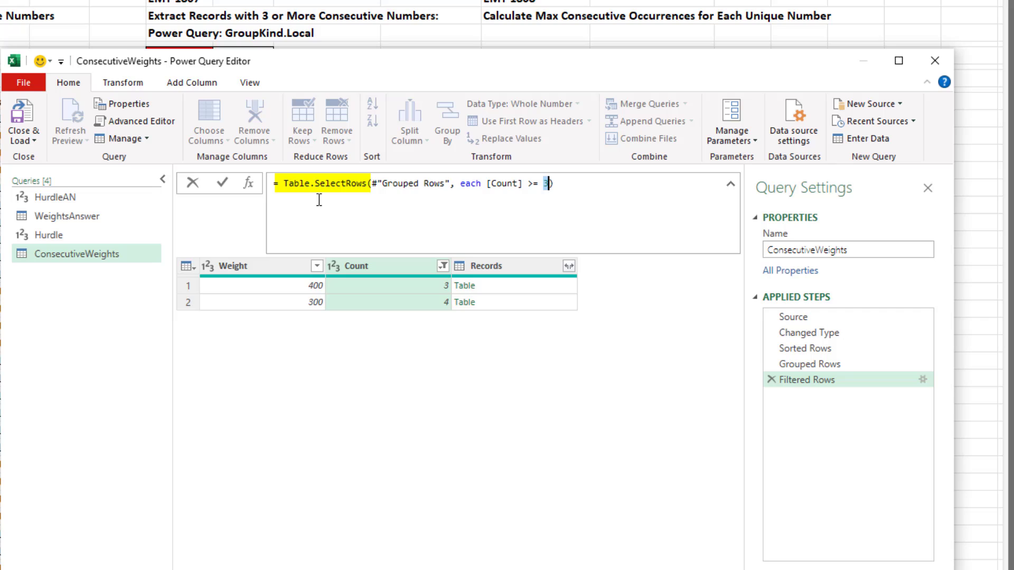
mouse_move(588, 230)
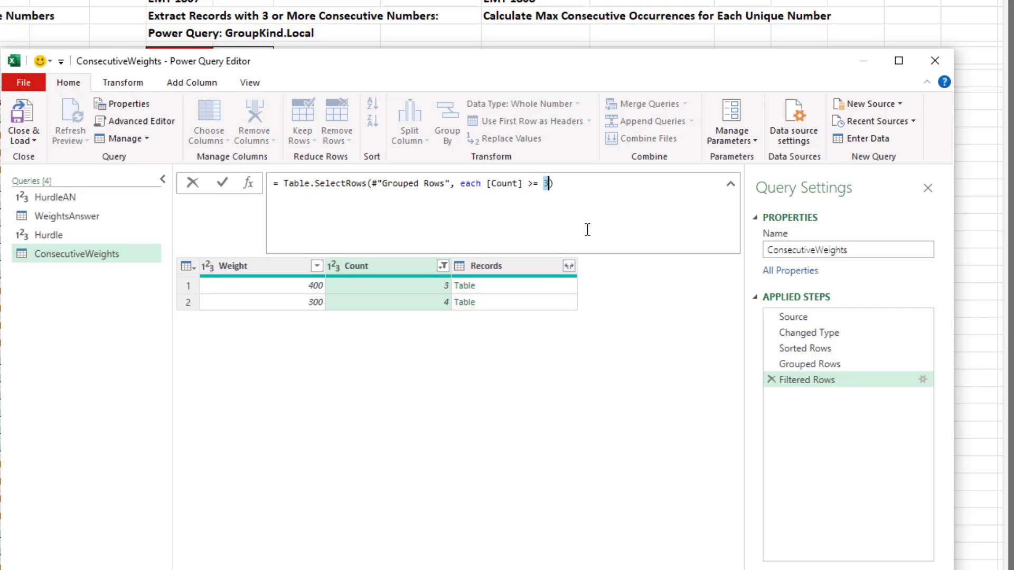
text(Hurdle)
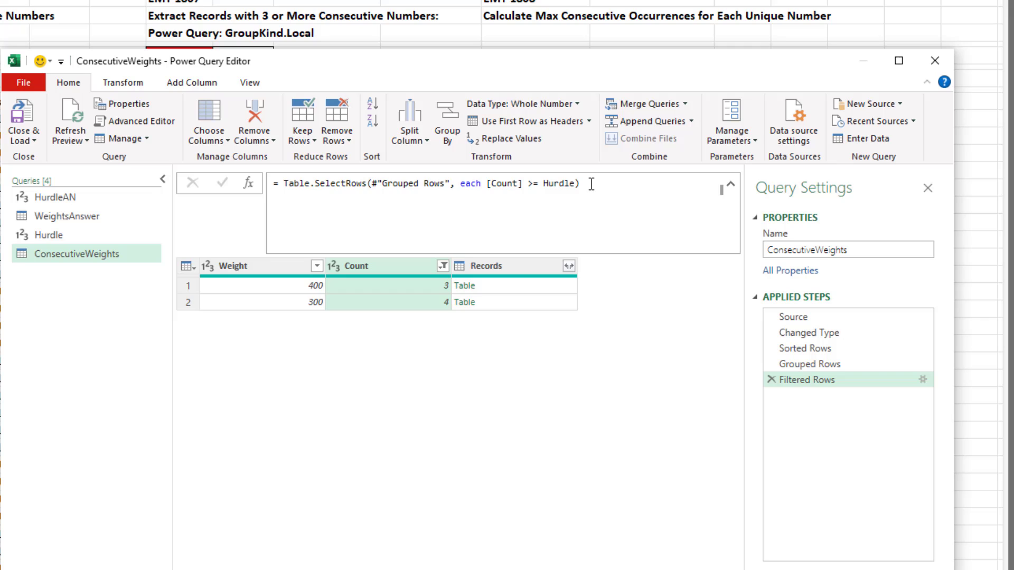
Keep only the Records column and expand Date and Weight without prefixes.
right_click(482, 265)
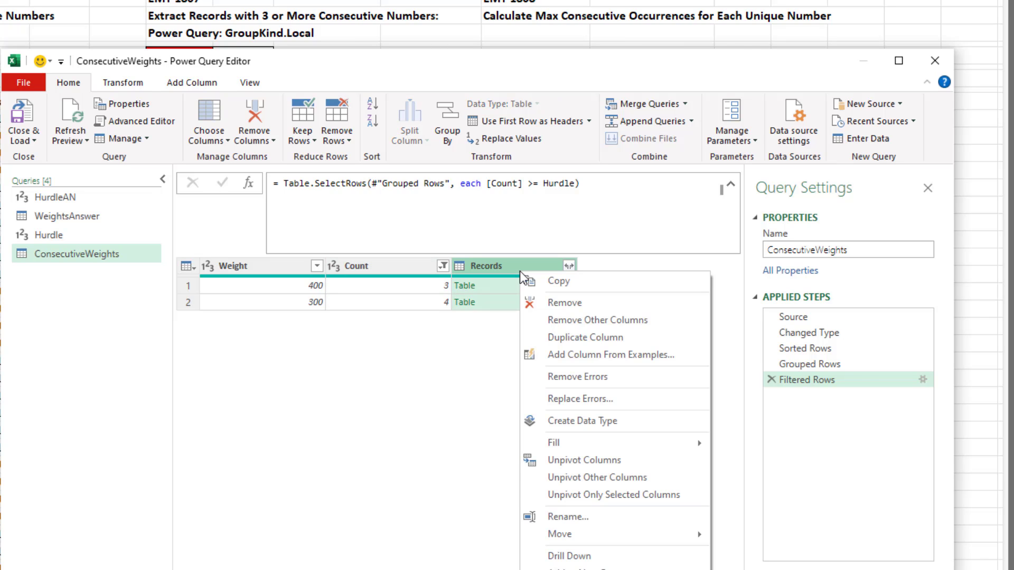
click(596, 319)
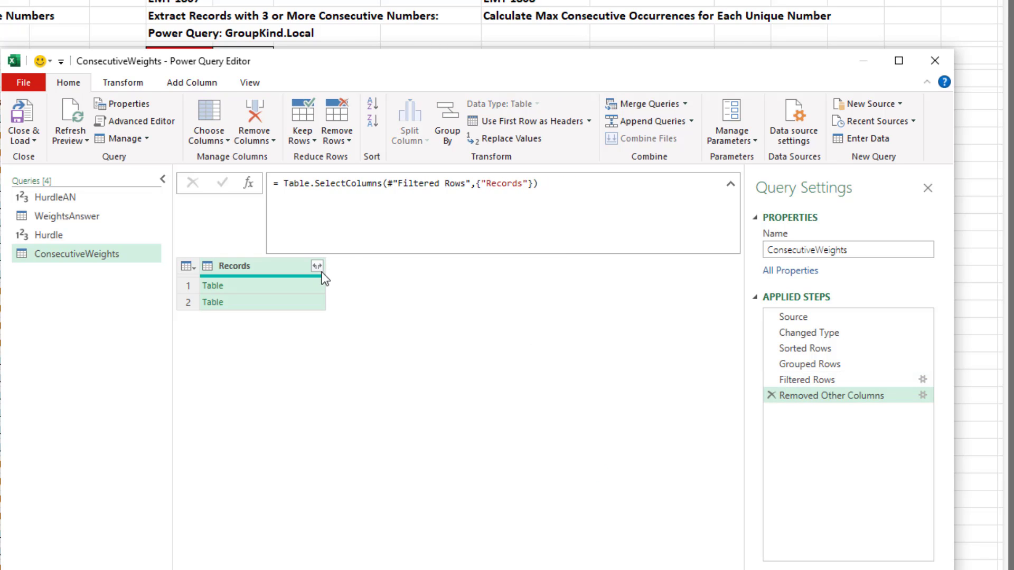
click(316, 266)
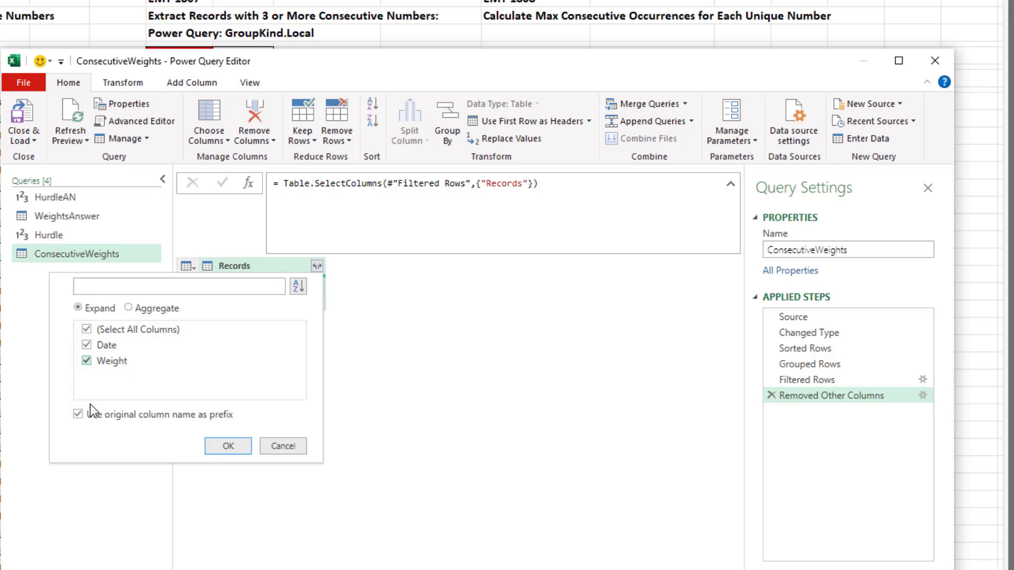
click(78, 415)
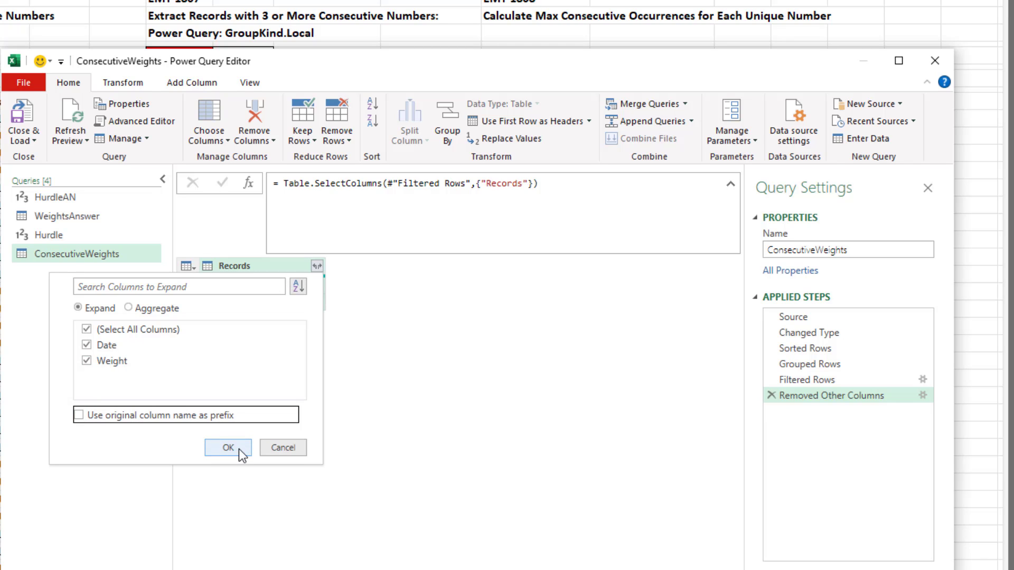
click(227, 447)
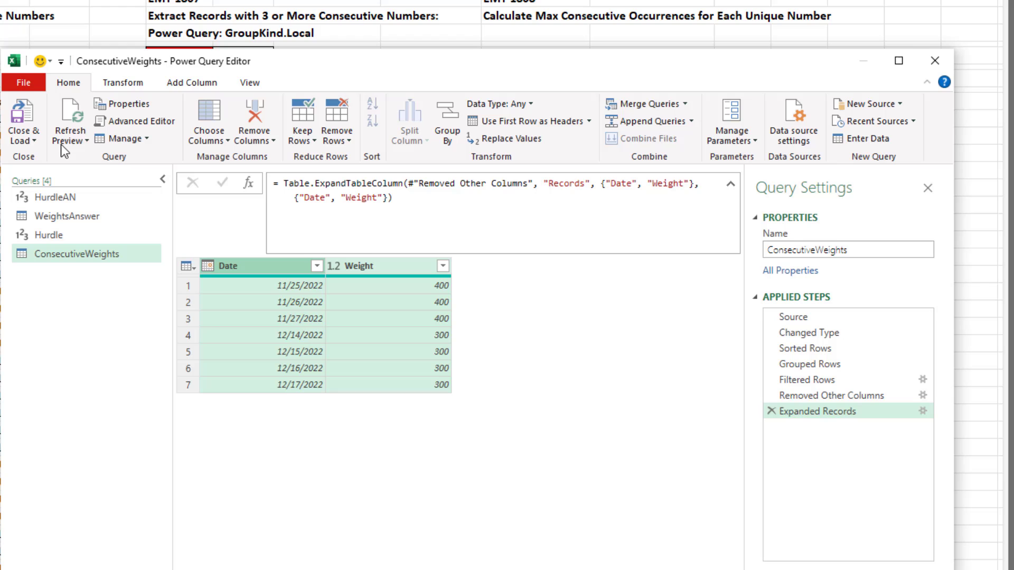
Close & Load the query as a table on the existing worksheet at J9.
click(23, 123)
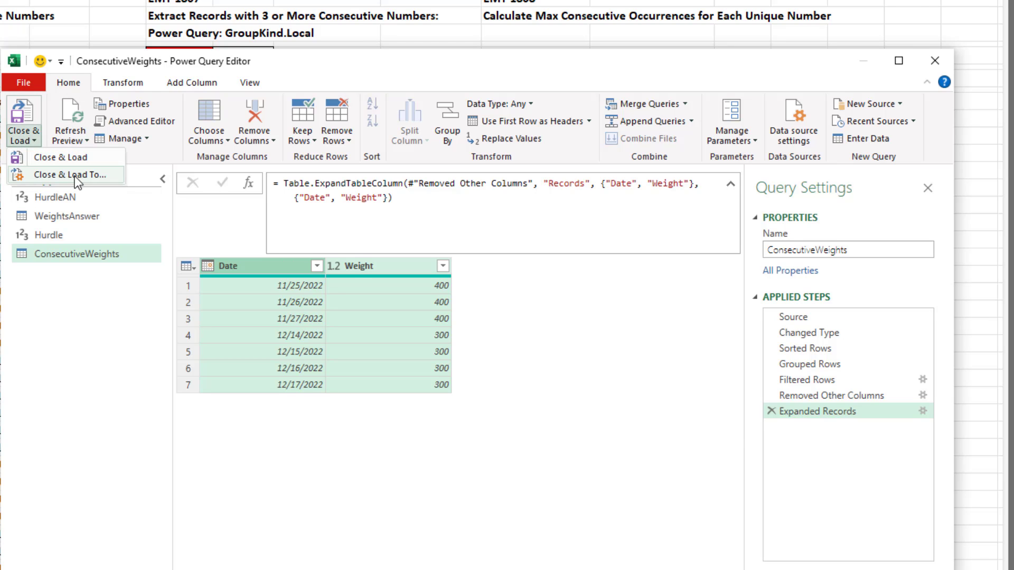
click(73, 175)
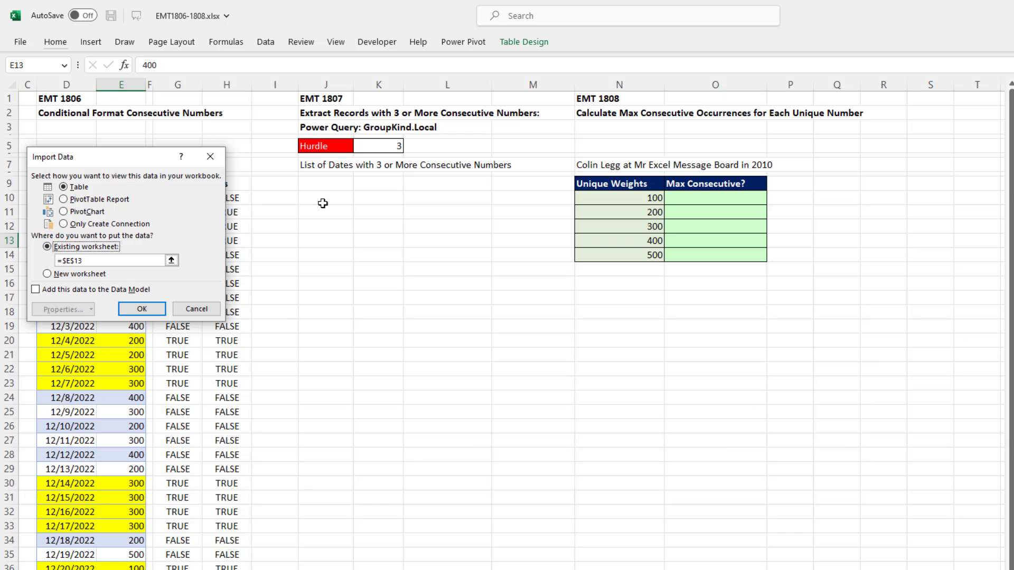
click(326, 183)
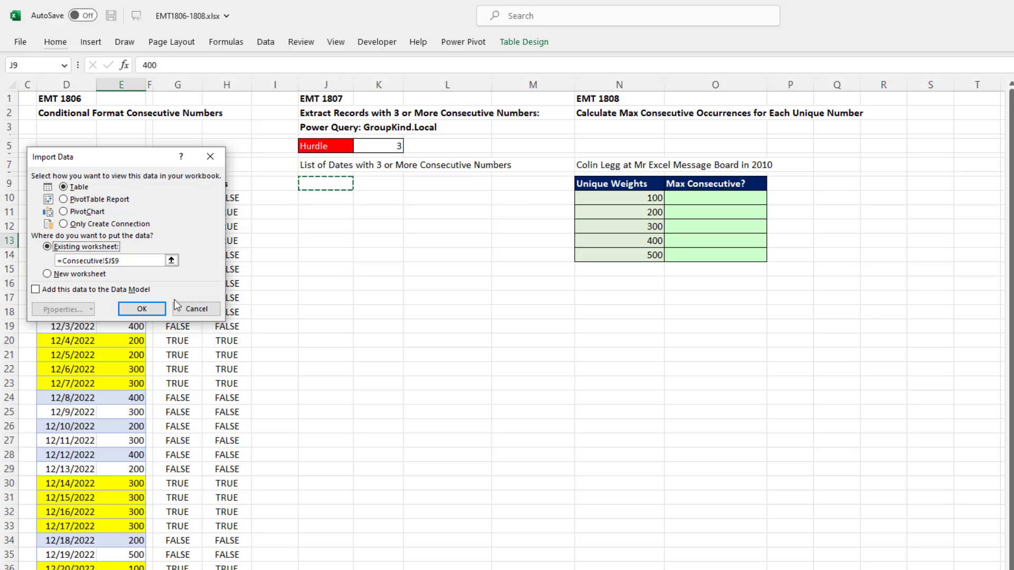
click(141, 309)
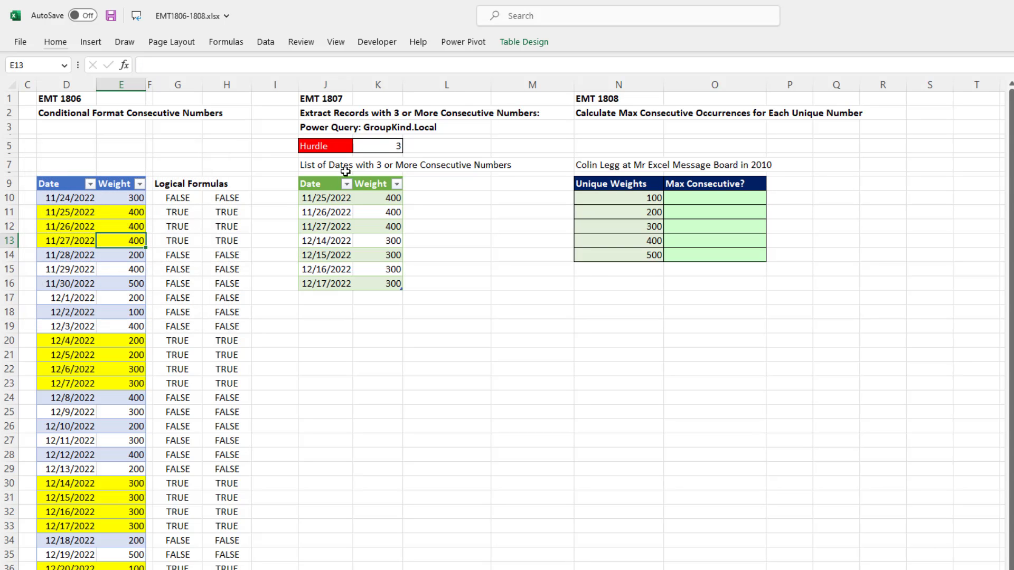
Change the Hurdle cell K5 to 2 and refresh the output table.
click(379, 146)
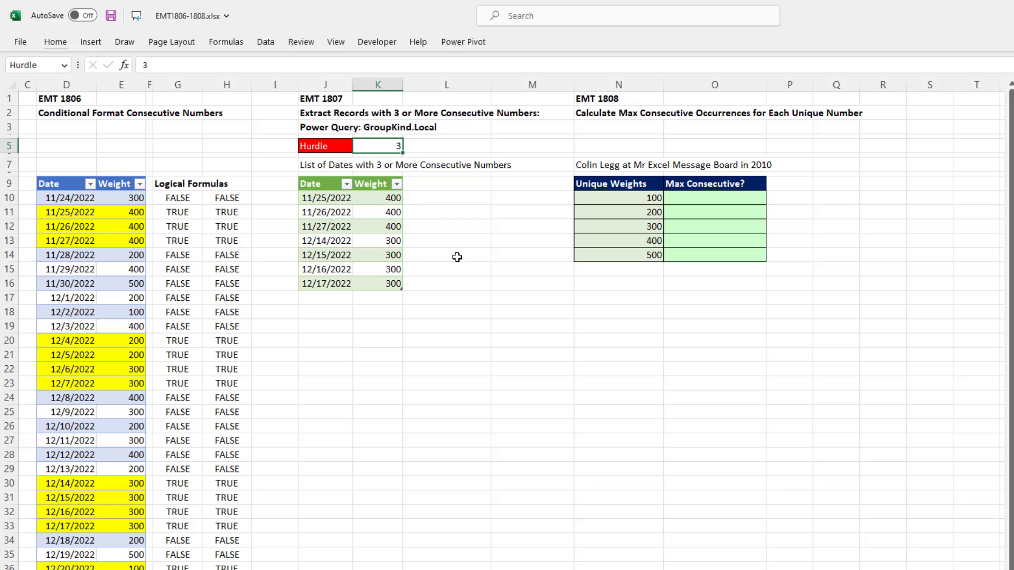
mouse_move(458, 156)
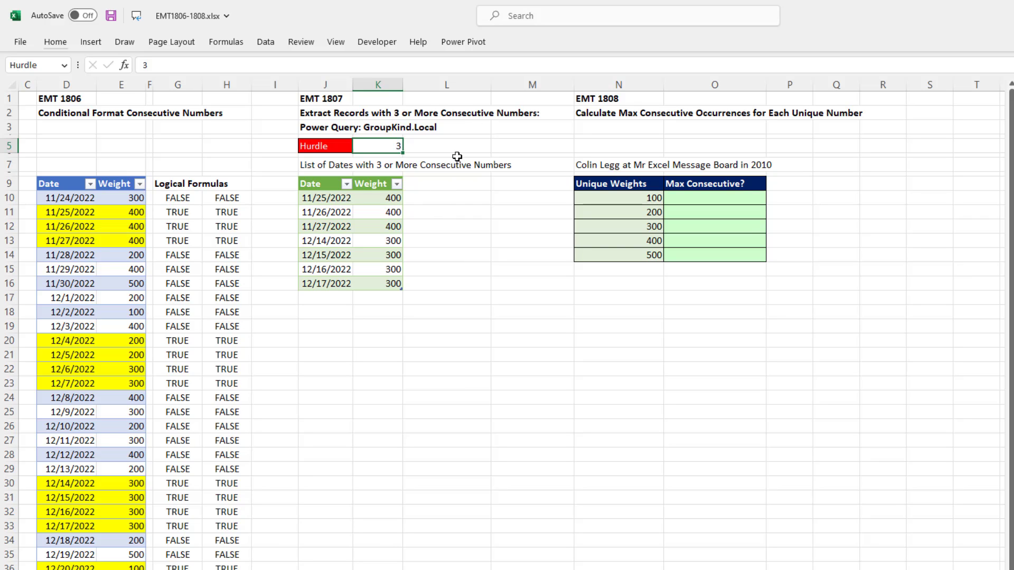
text(2)
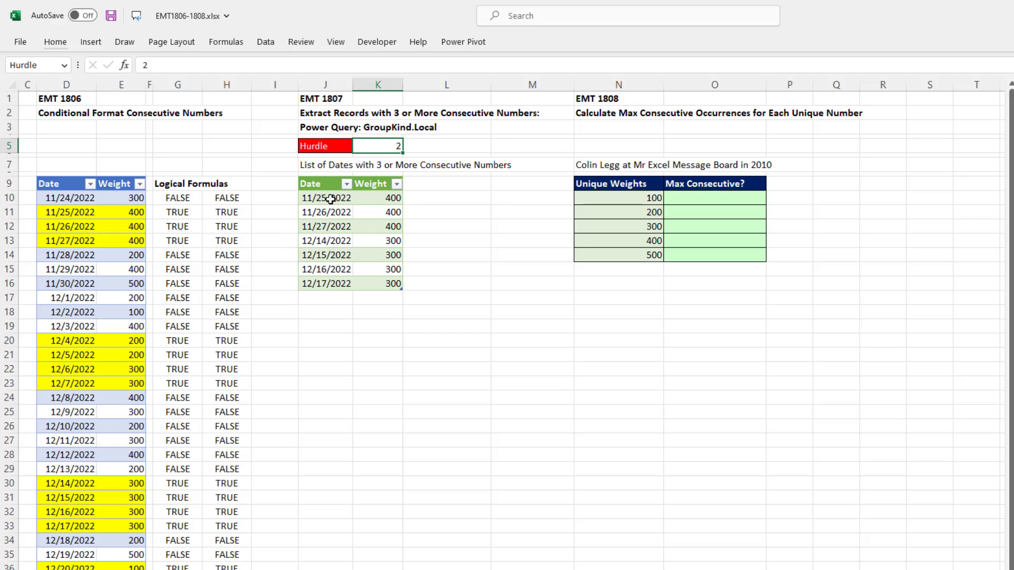
mouse_move(374, 211)
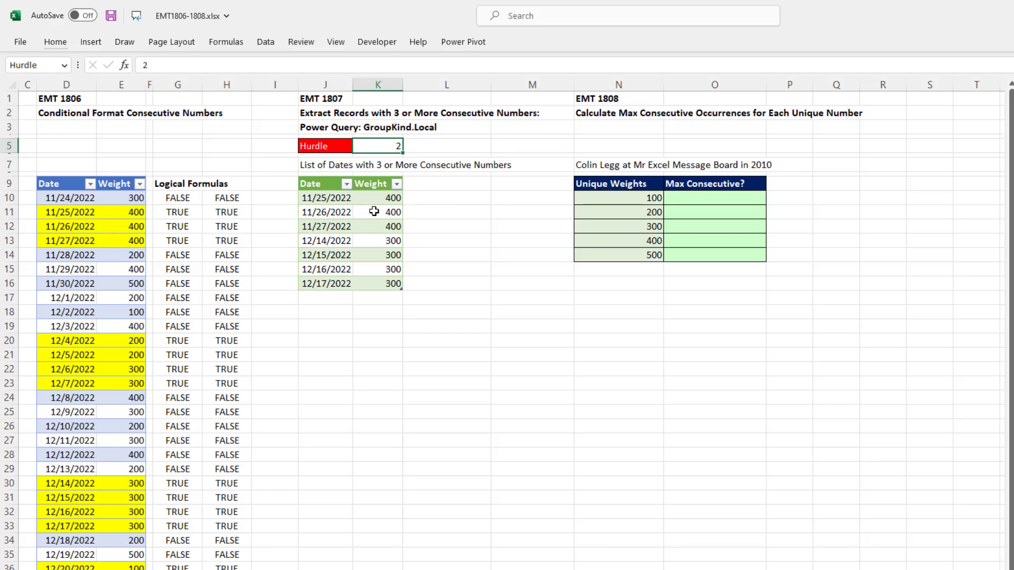
right_click(373, 211)
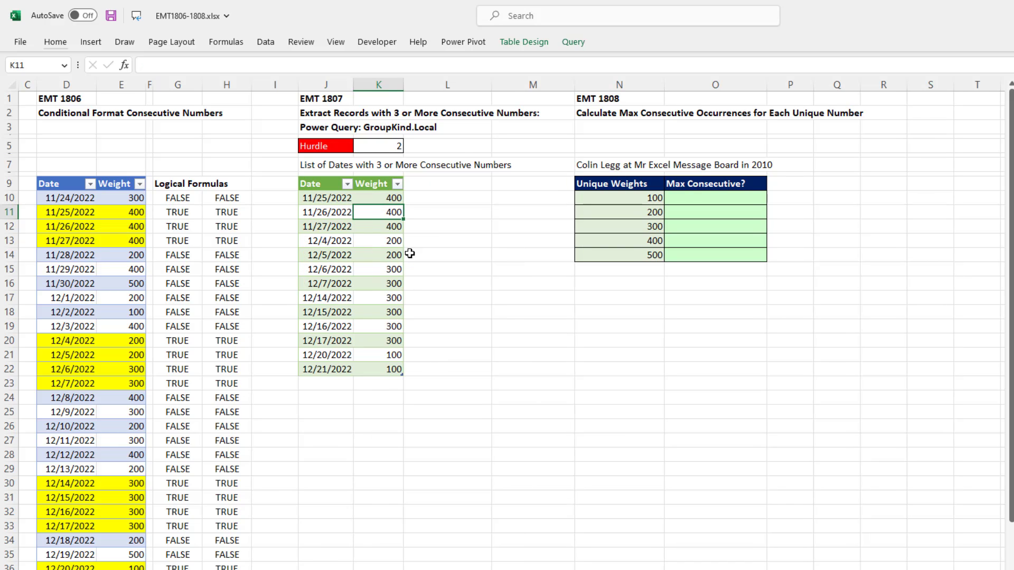
mouse_move(377, 138)
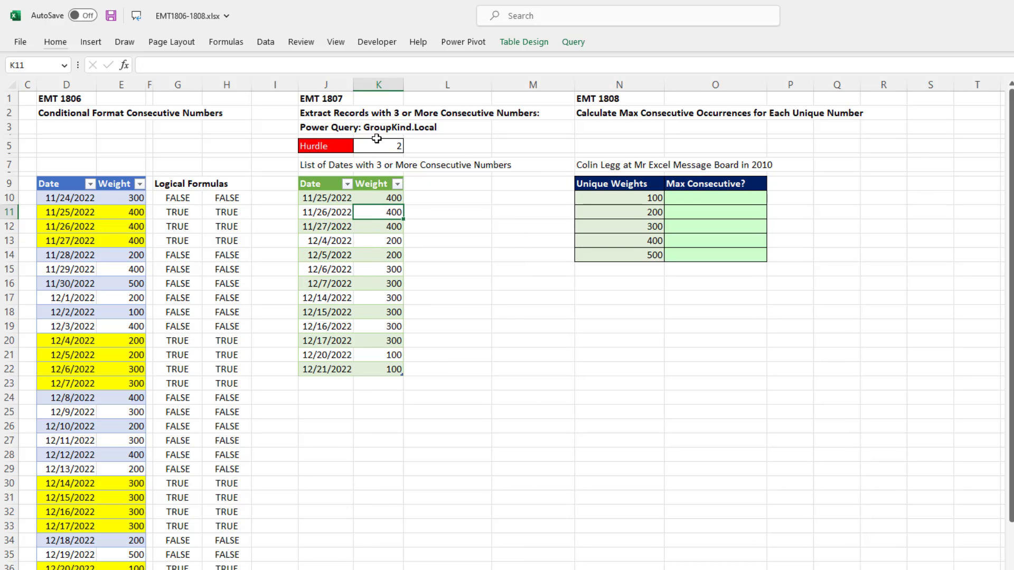
mouse_move(457, 226)
text(3)
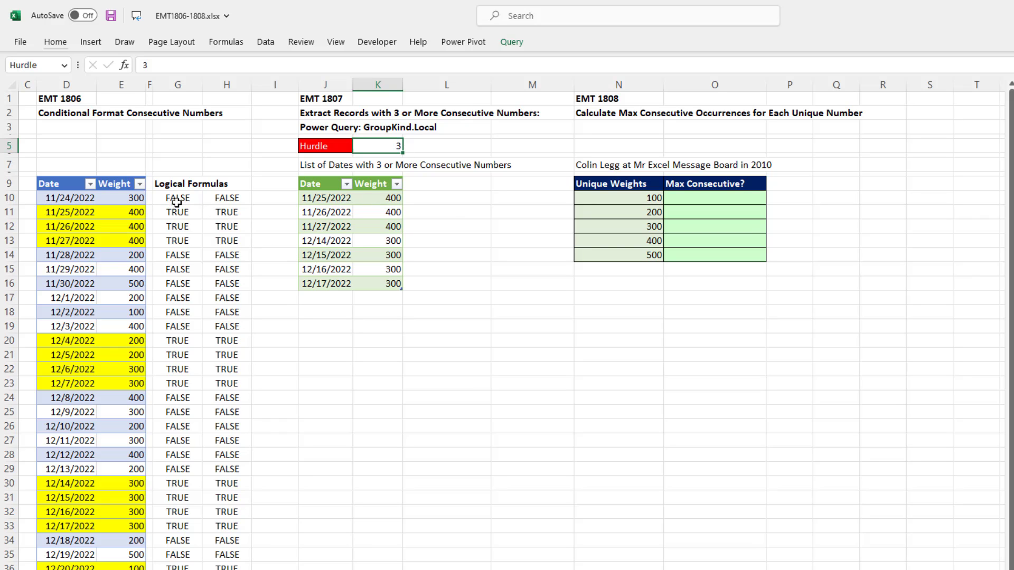
mouse_move(177, 224)
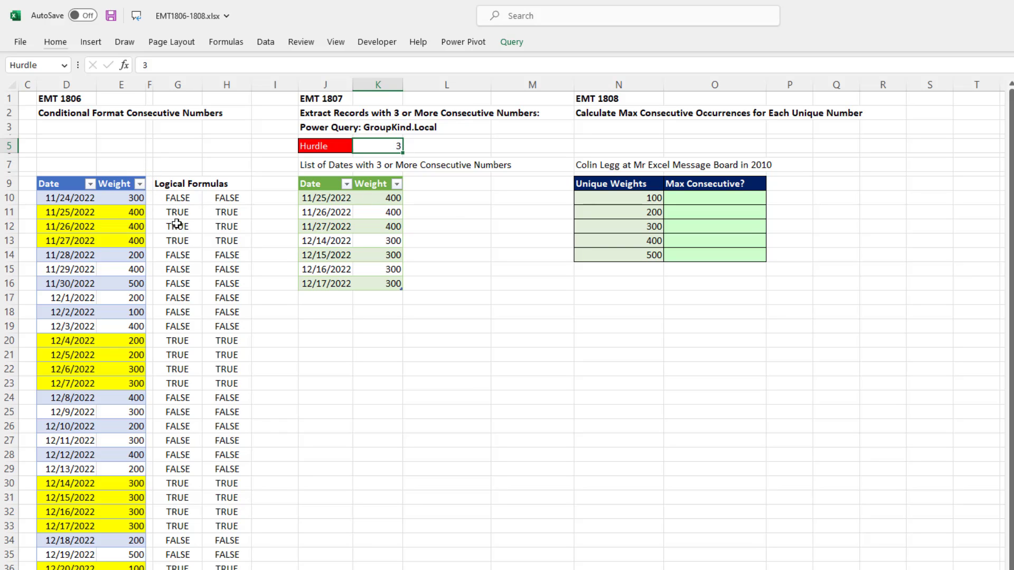
mouse_move(225, 113)
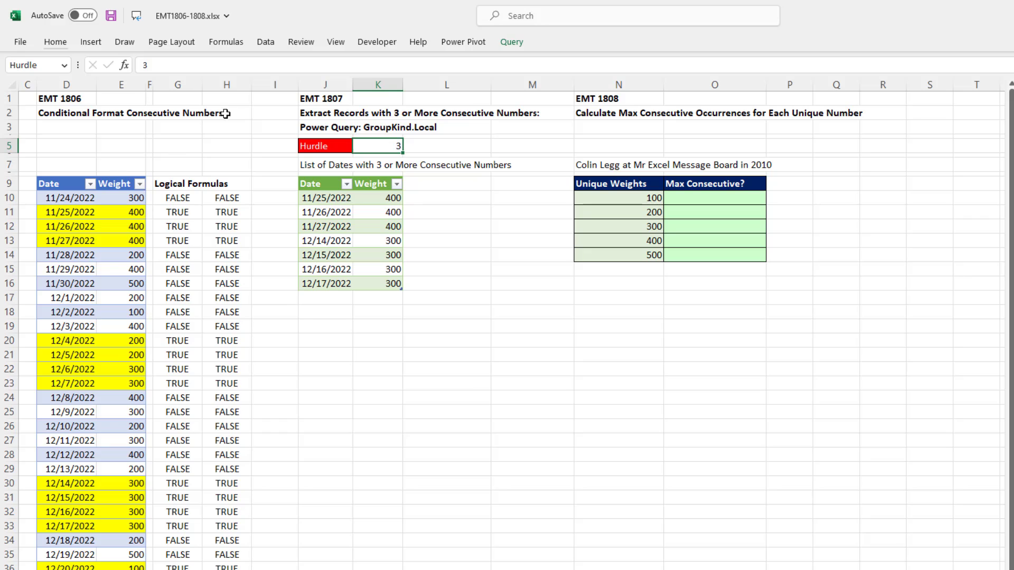
mouse_move(354, 220)
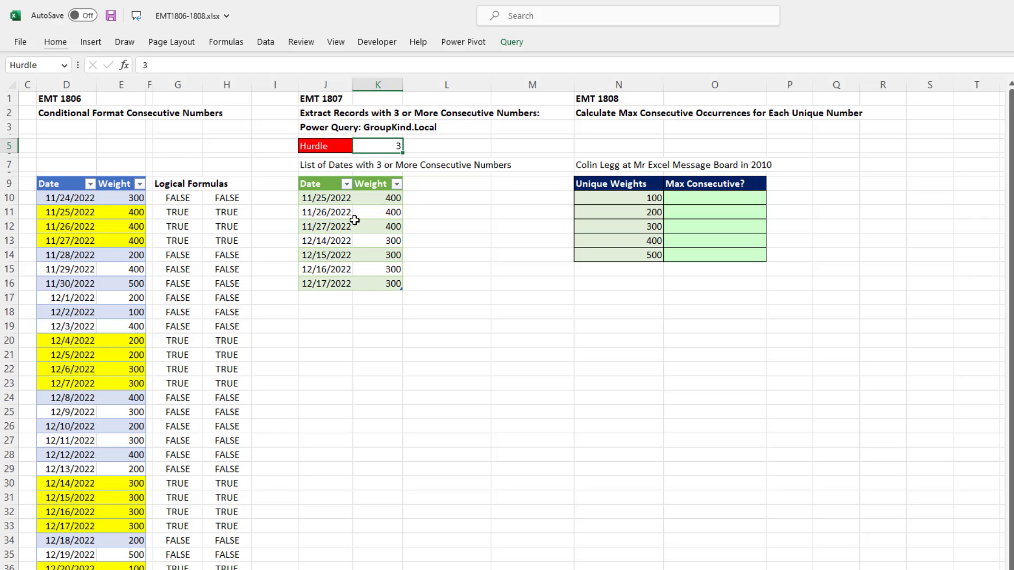
mouse_move(681, 233)
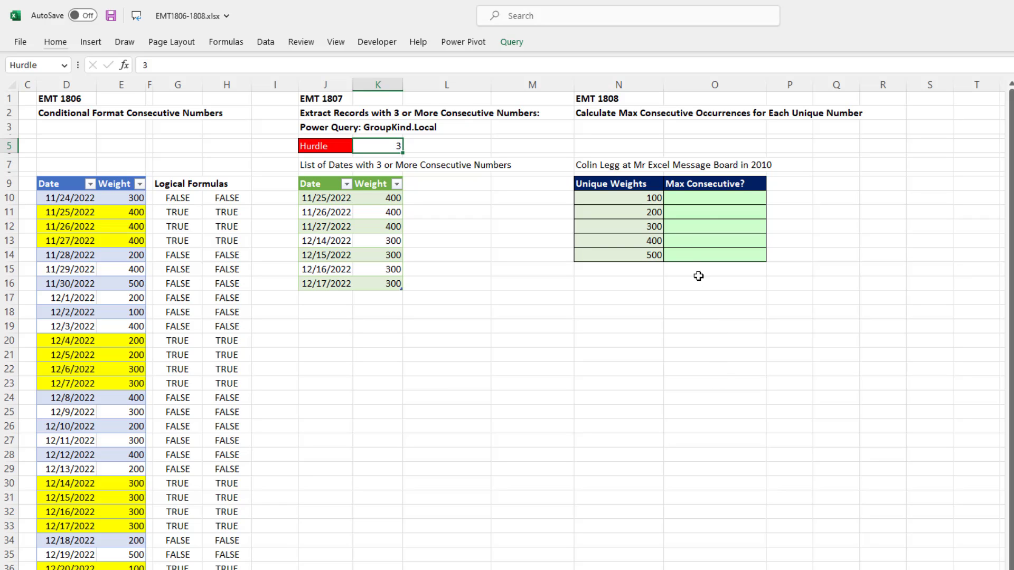
mouse_move(696, 225)
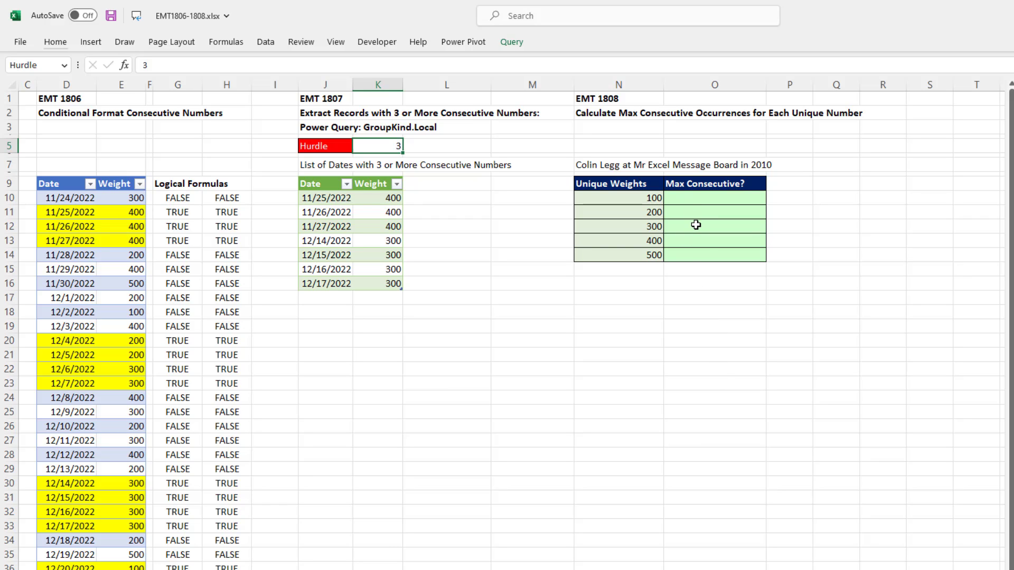
mouse_move(674, 239)
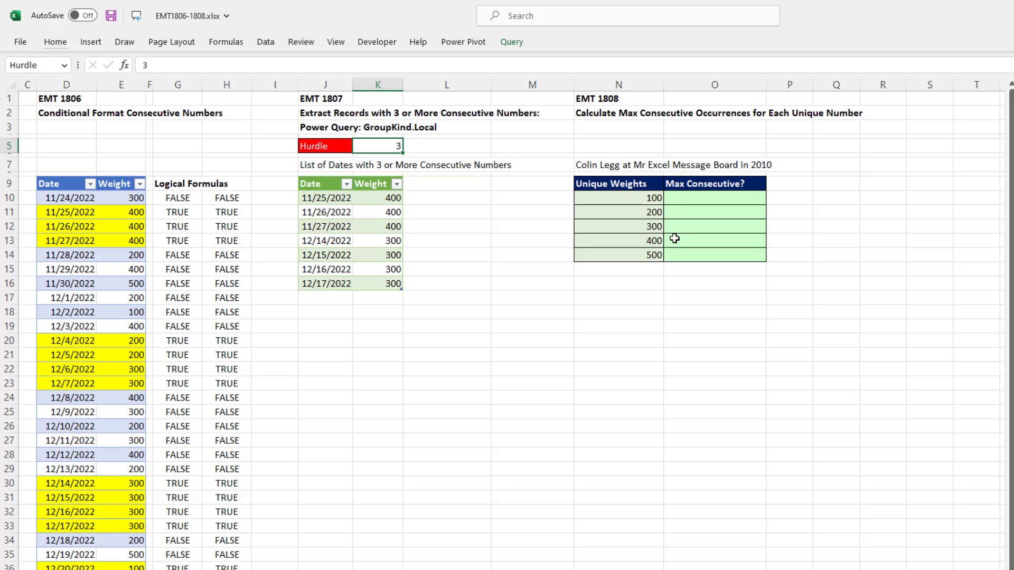